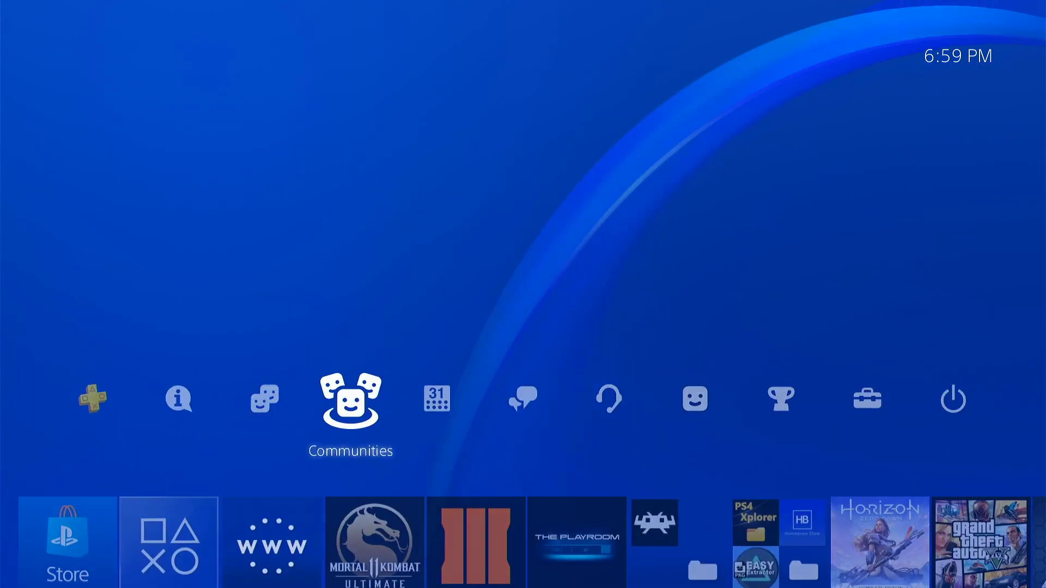
Open Settings from the home screen and scroll the list down to the Network entry
left_click(866, 399)
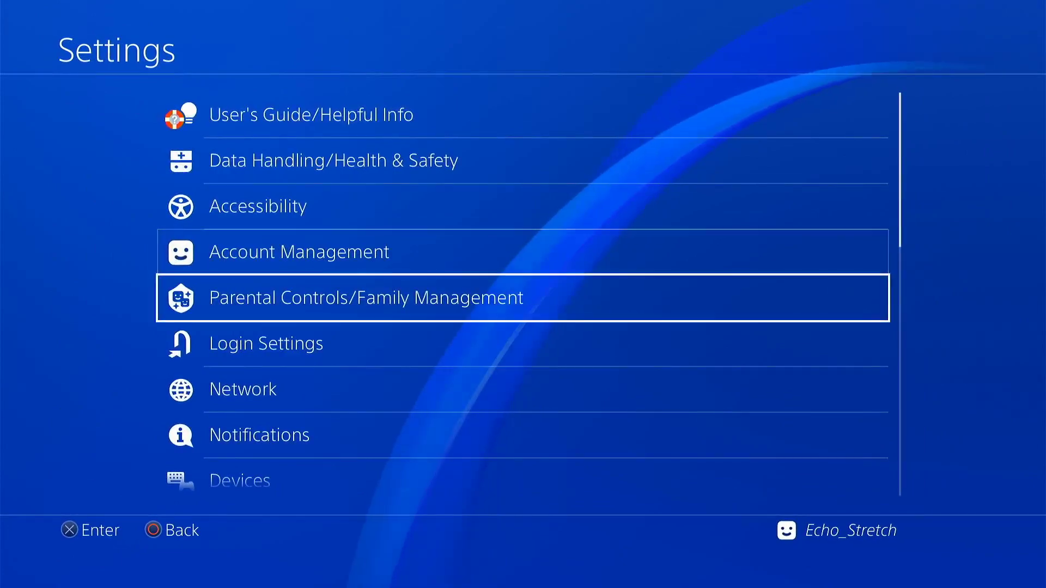
scroll("down", 3)
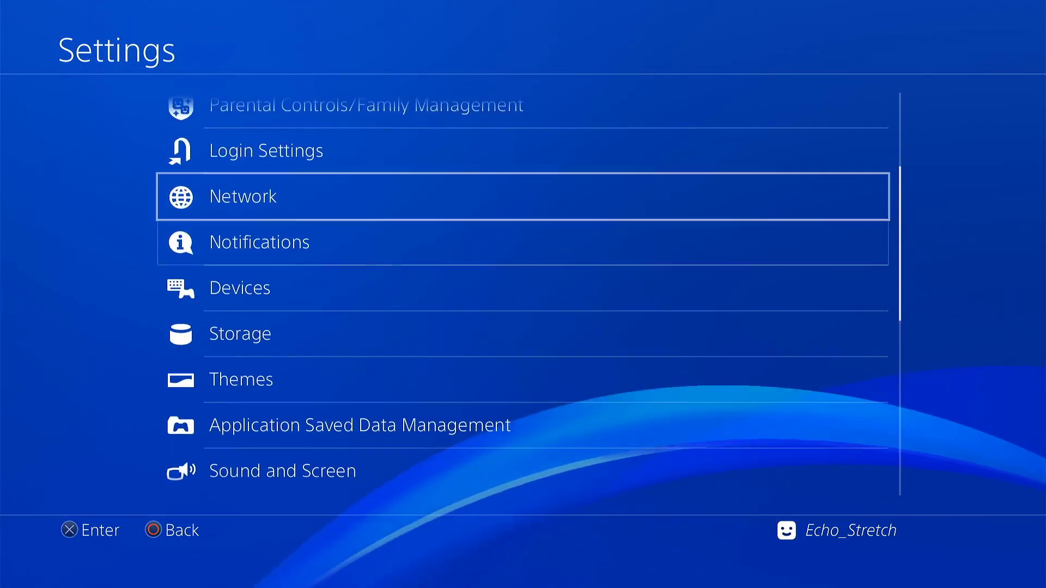
Start Set Up Internet Connection under Network, pick the Wi-Fi network and enter its password
left_click(242, 196)
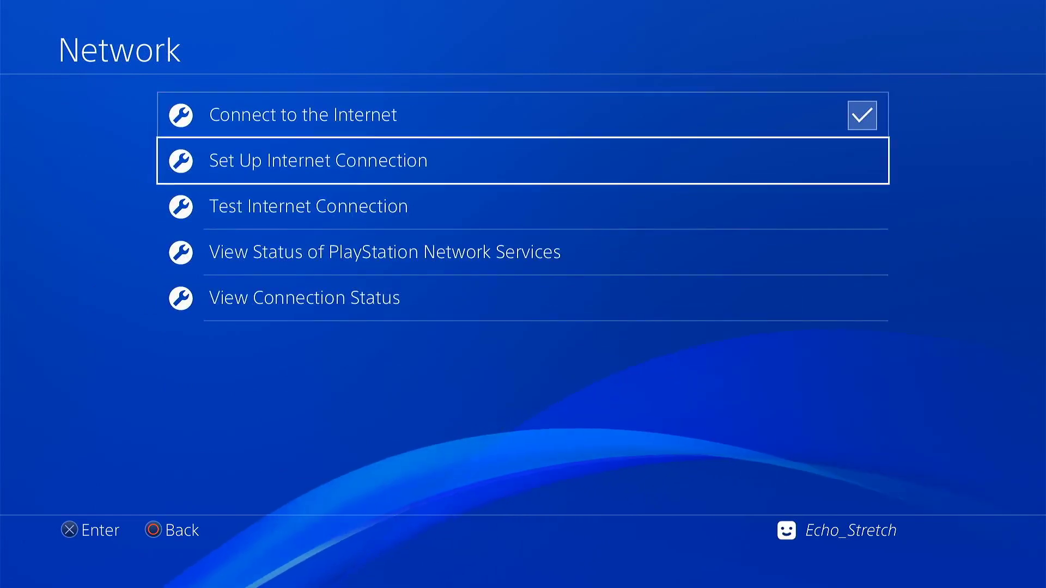
left_click(317, 160)
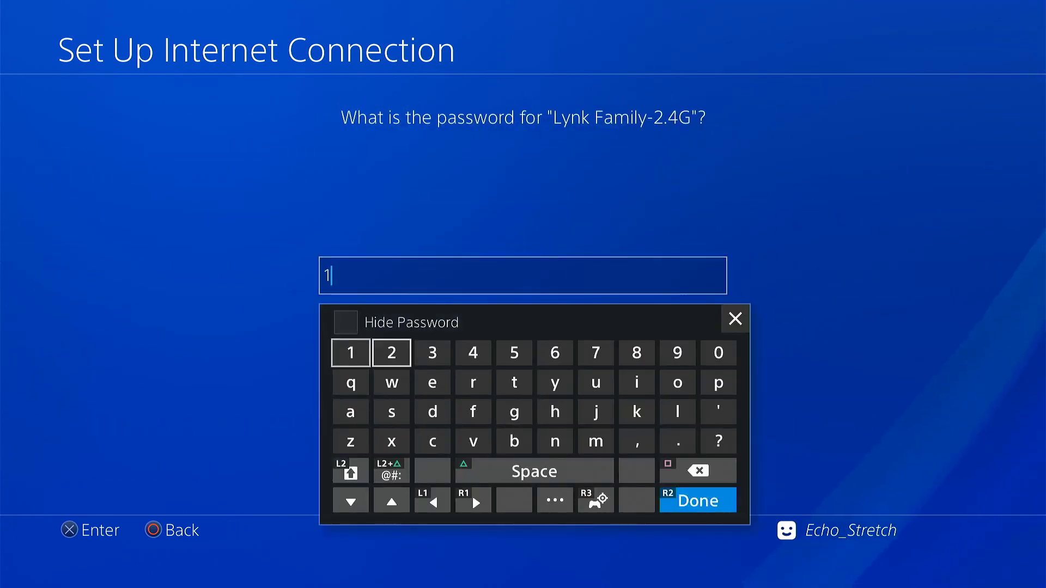
left_click(677, 351)
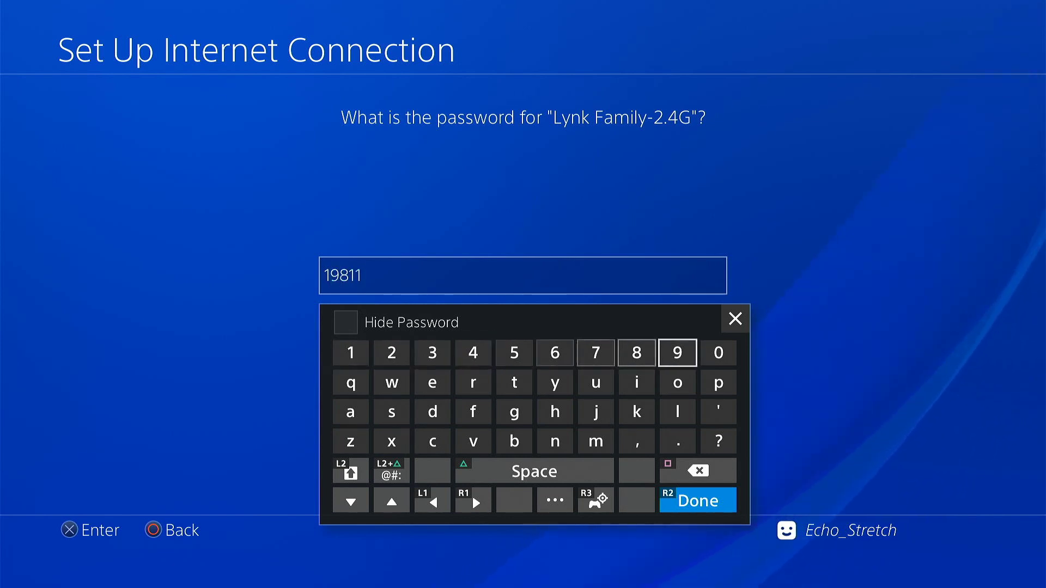
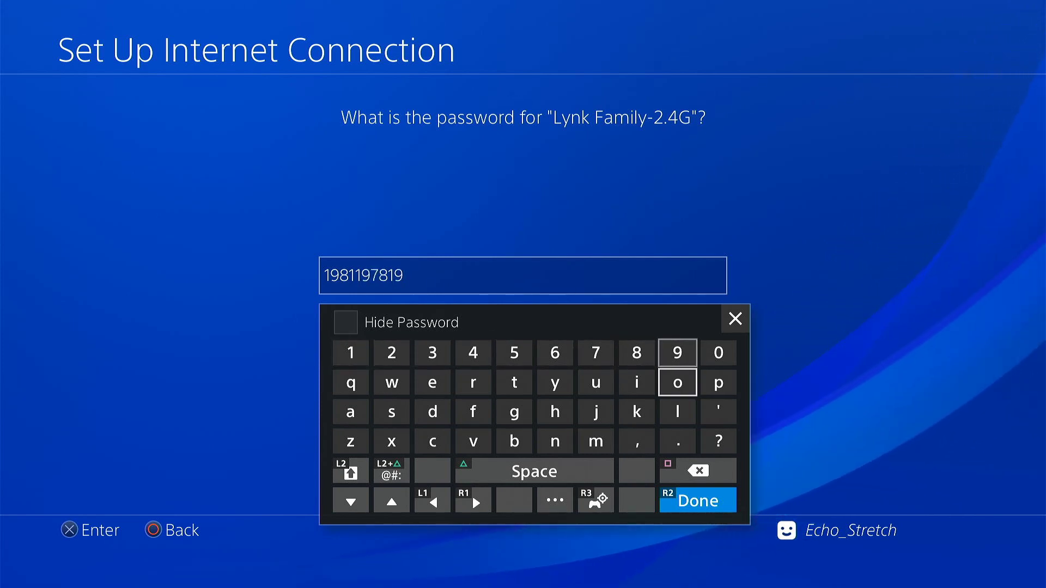
mouse_move(697, 500)
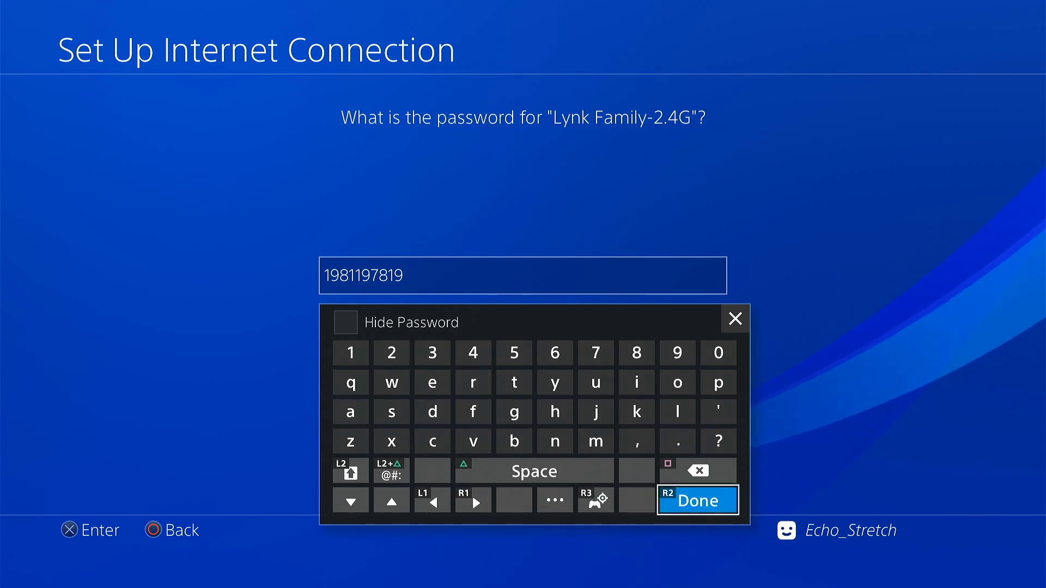
left_click(696, 500)
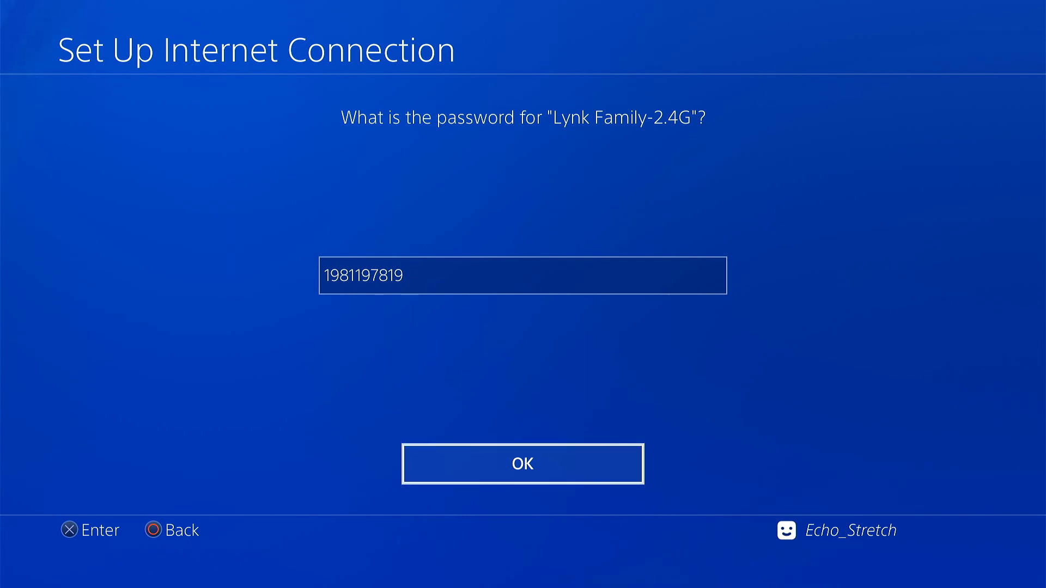
Confirm the Wi-Fi password and choose Automatic IP address settings
left_click(521, 464)
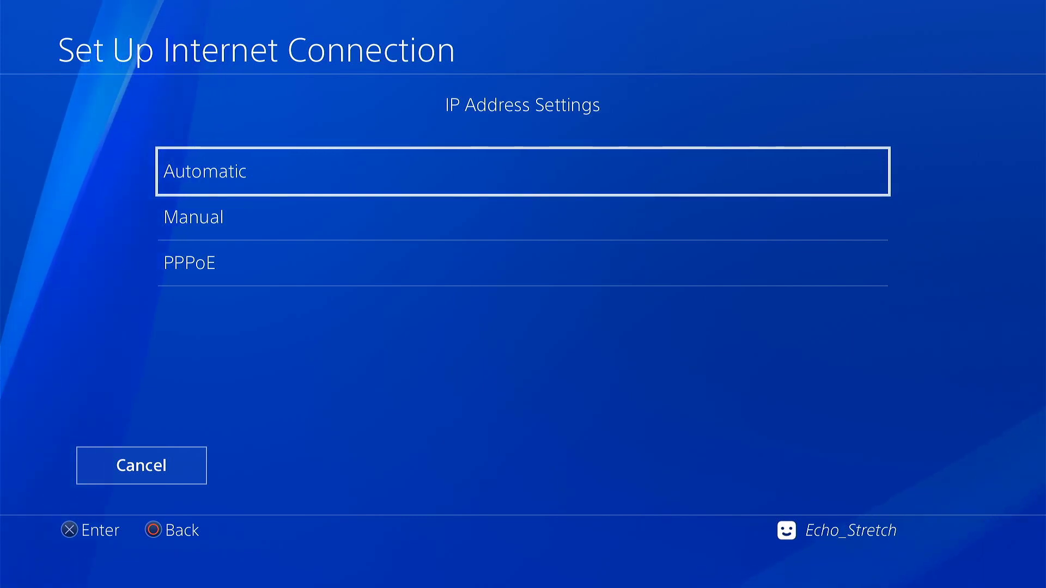
left_click(524, 171)
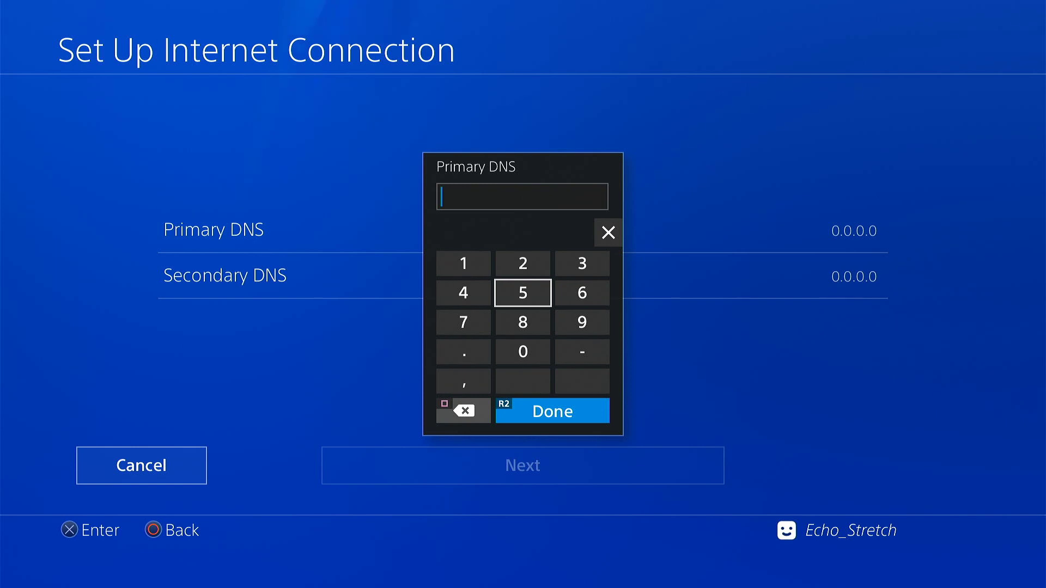
Enter 165.227.83.145 as the Primary DNS and move on to the Secondary DNS field
left_click(463, 263)
type("165.227.")
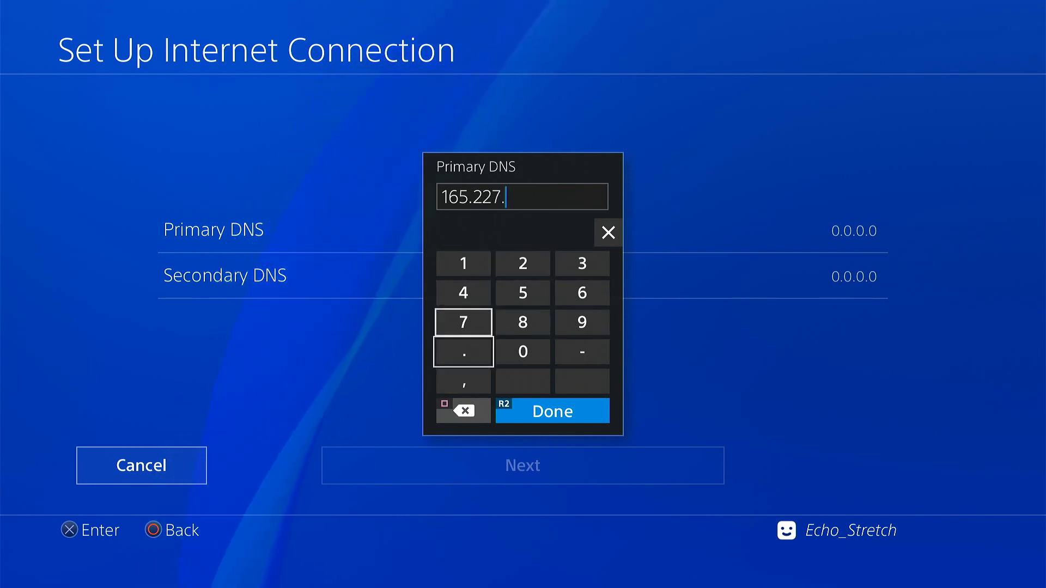
left_click(581, 262)
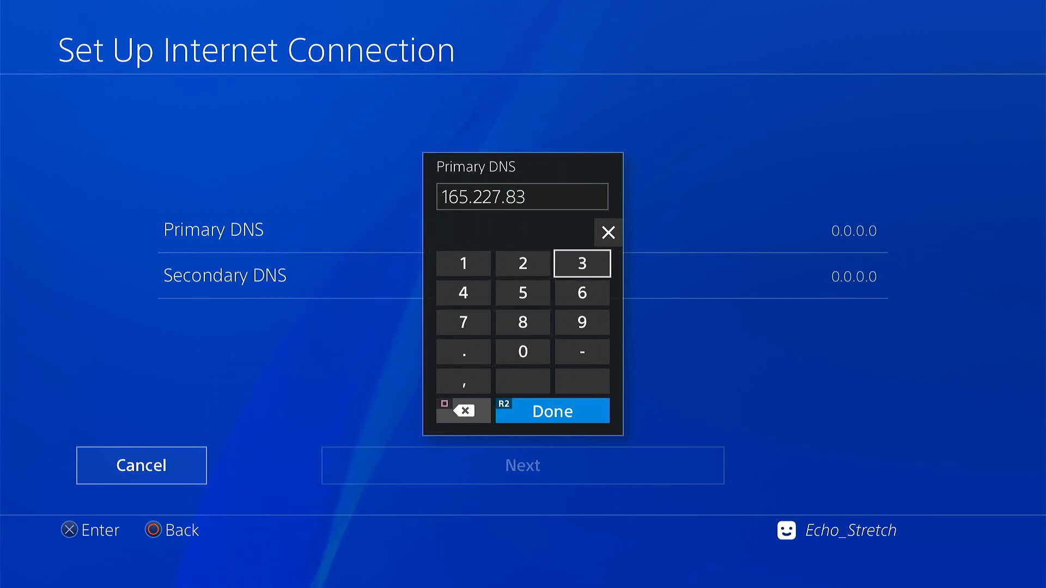
mouse_move(462, 352)
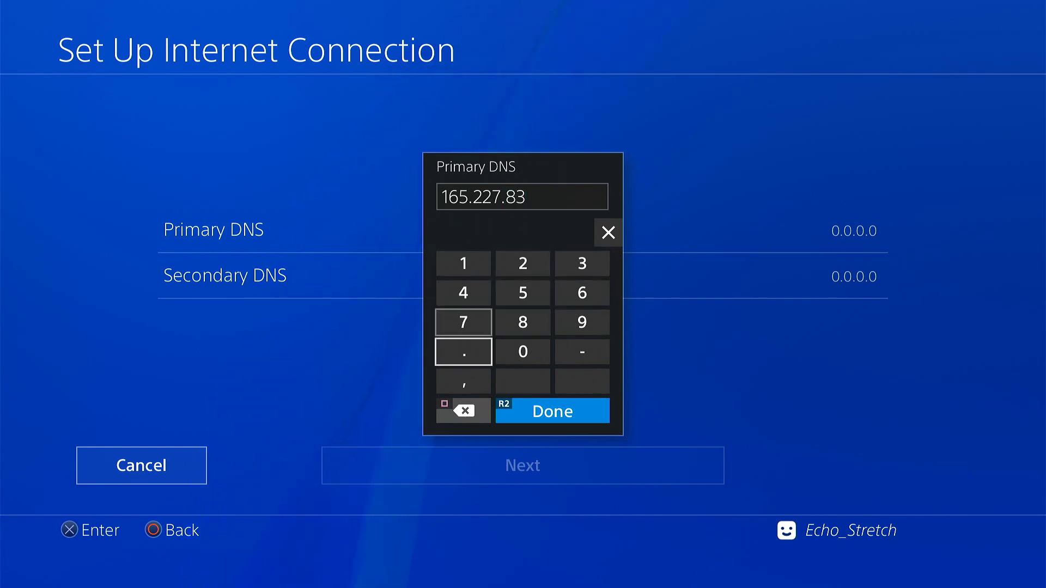
left_click(522, 292)
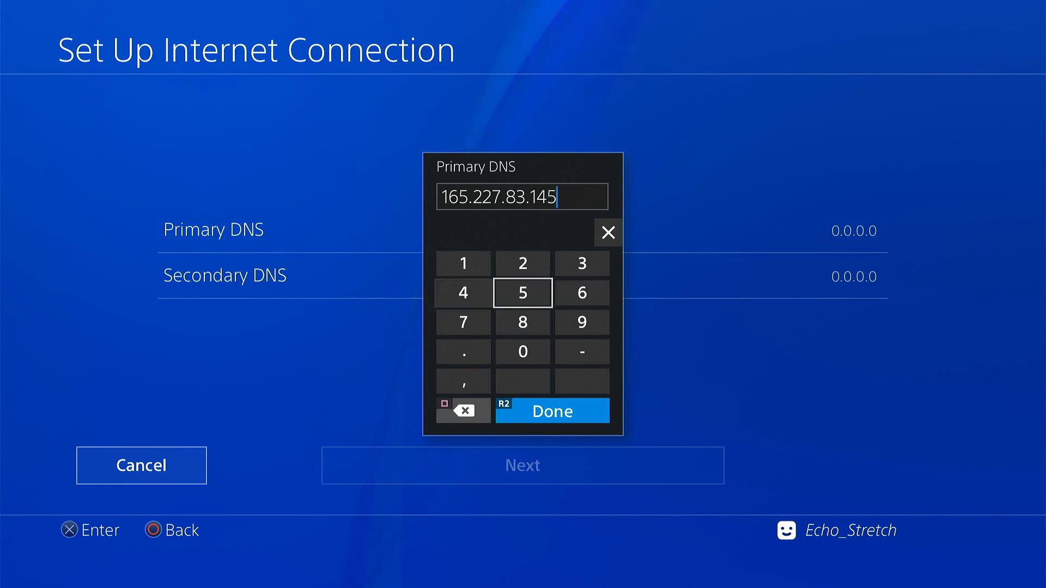
left_click(552, 410)
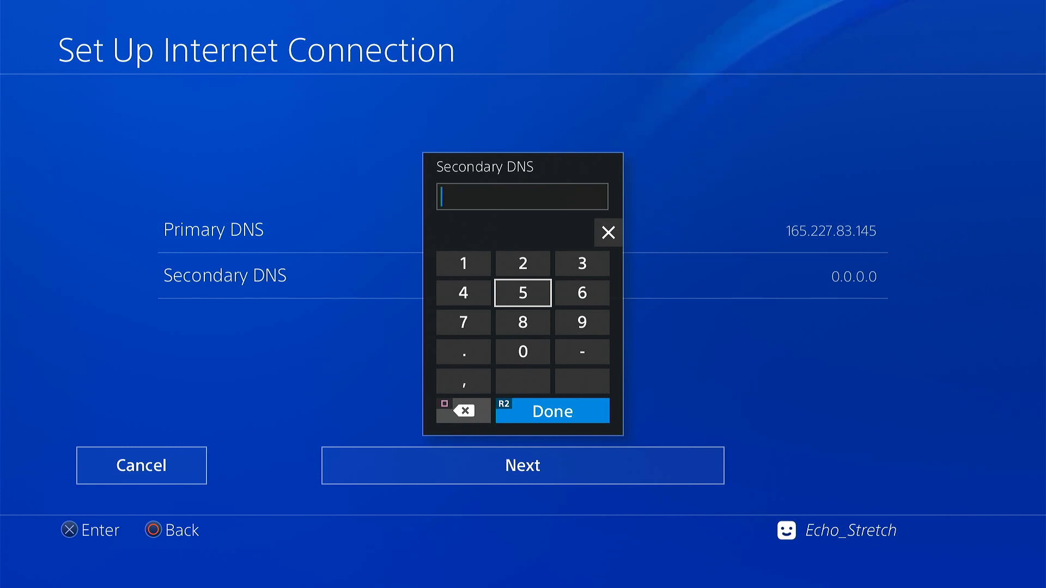
Enter 192.241.221.79 as the Secondary DNS so both manual DNS addresses are filled
left_click(581, 321)
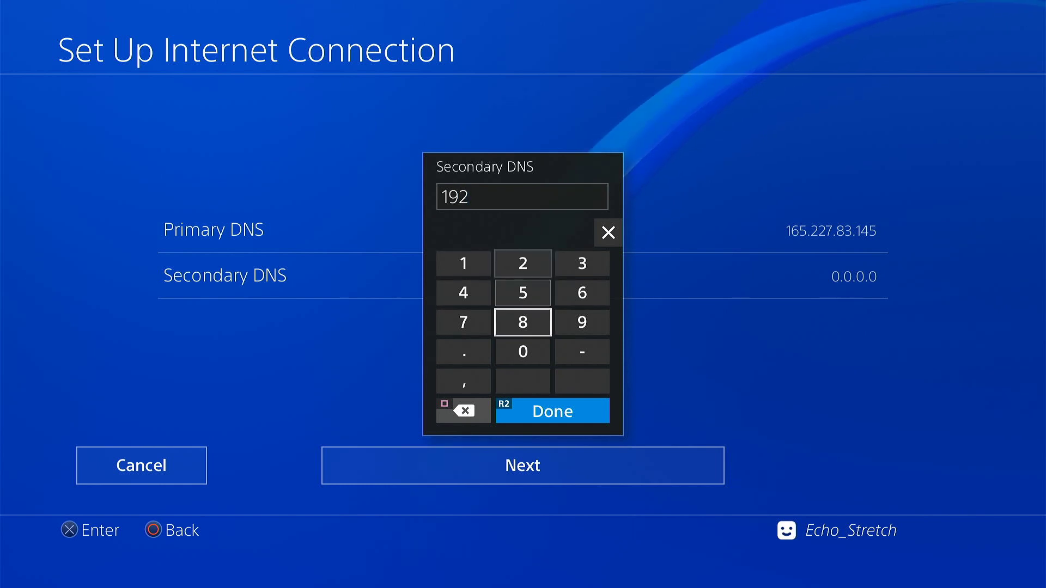
left_click(463, 352)
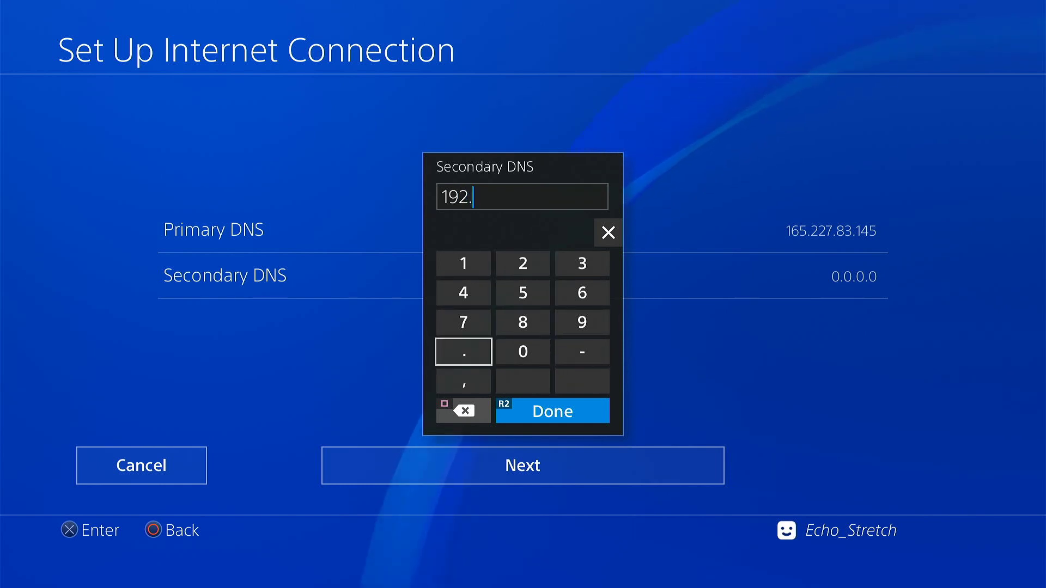
left_click(463, 292)
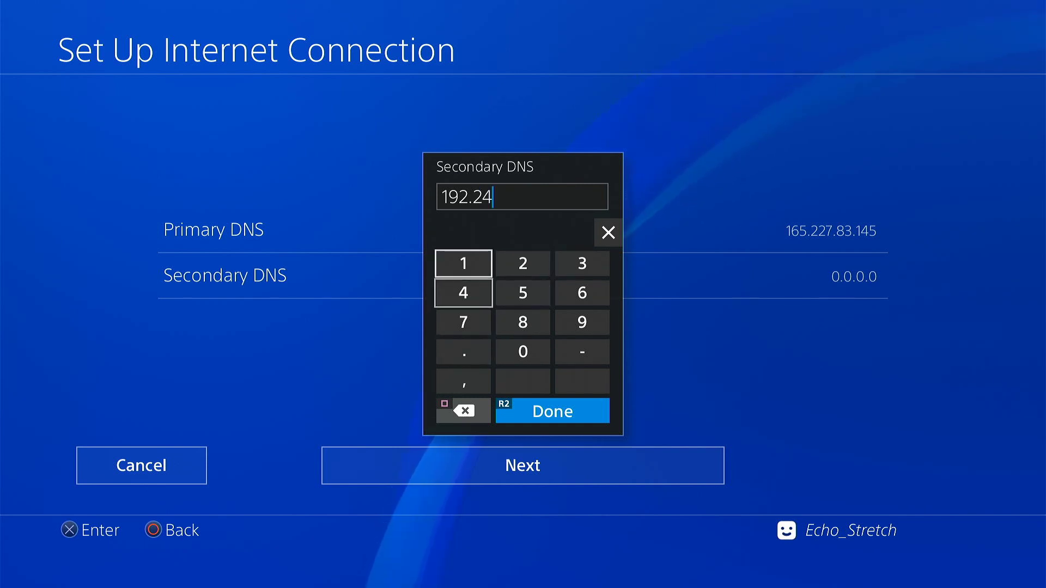
left_click(464, 352)
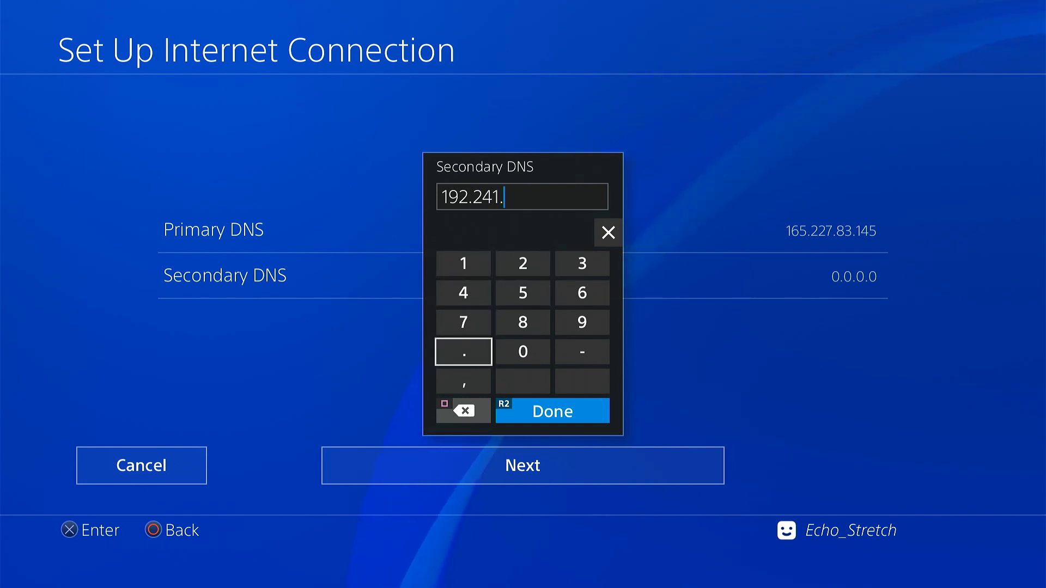
mouse_move(580, 263)
type("221.")
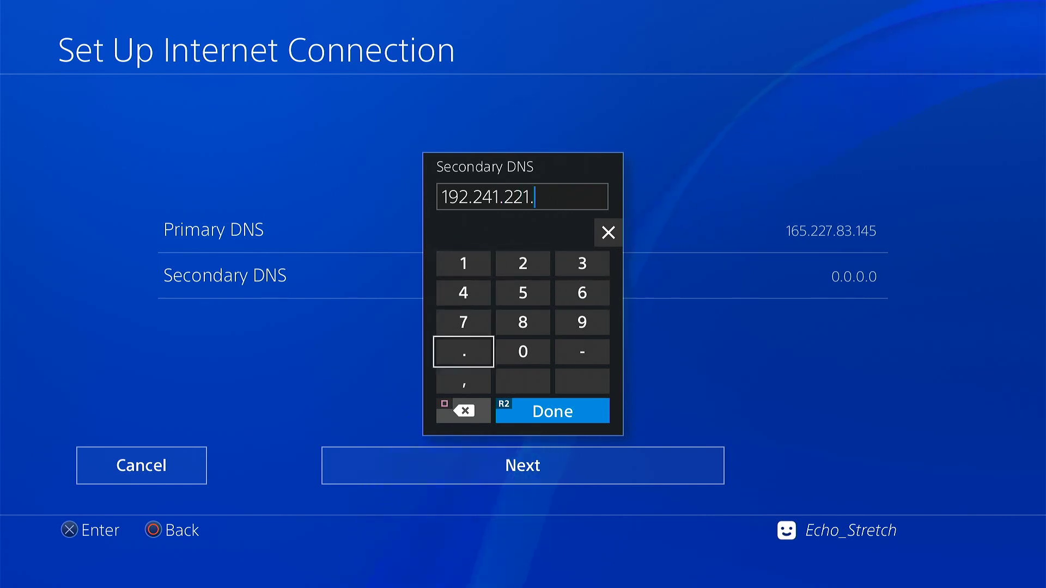
left_click(551, 411)
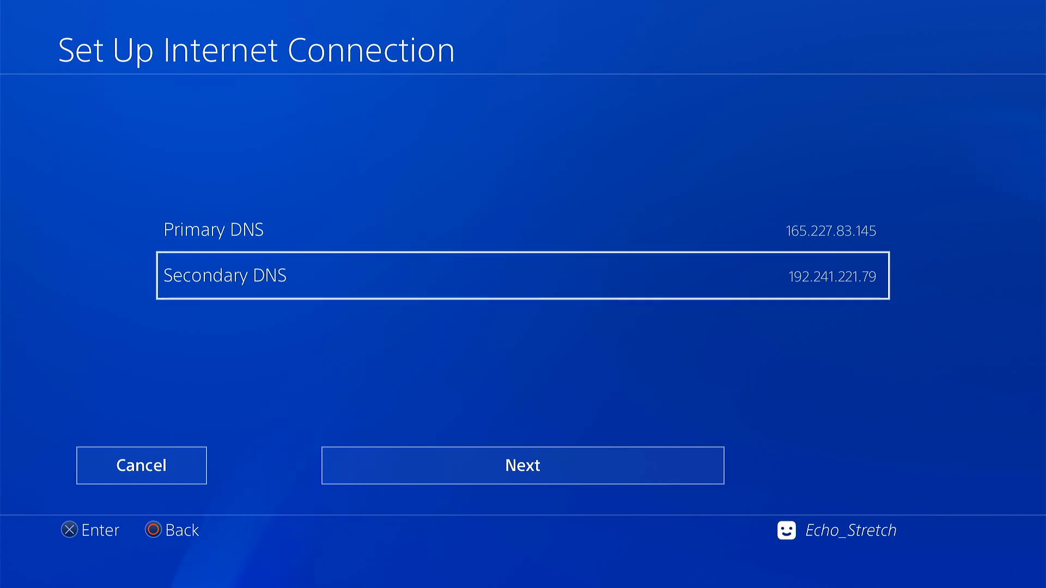
Continue with Automatic MTU and no proxy, run Test Internet Connection, then launch Internet Browser
left_click(522, 465)
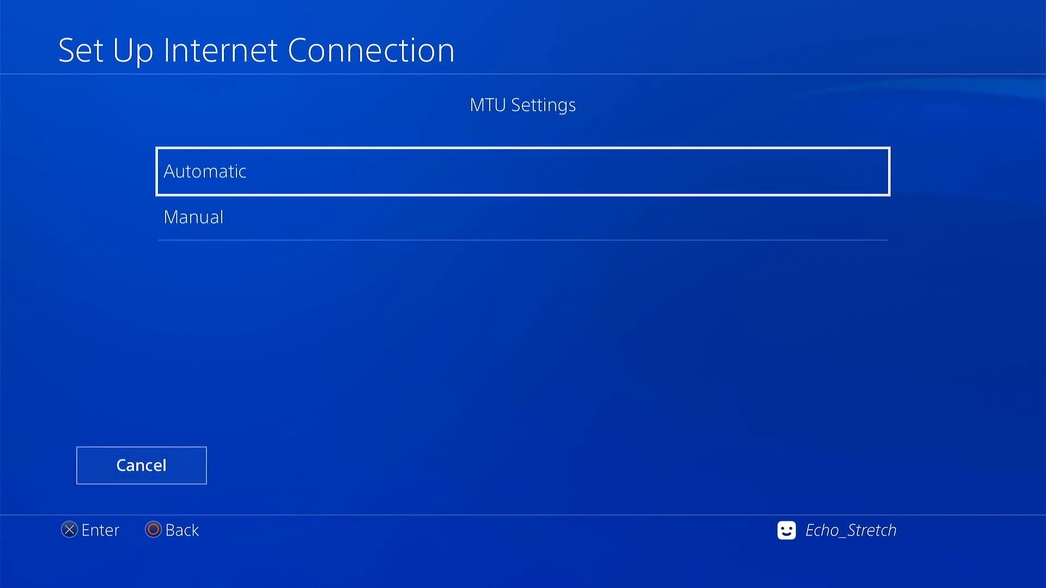
left_click(522, 170)
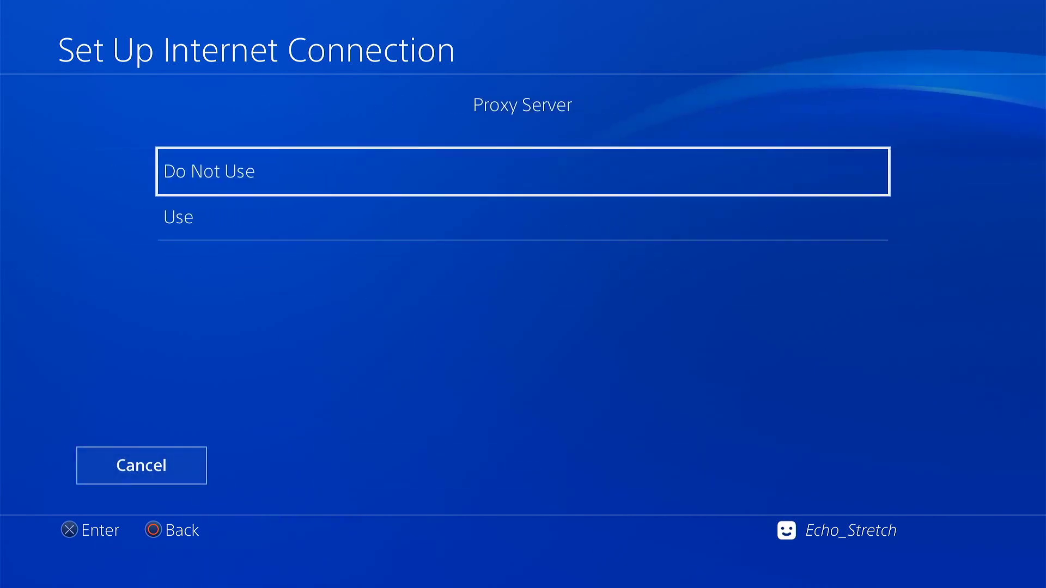
left_click(522, 171)
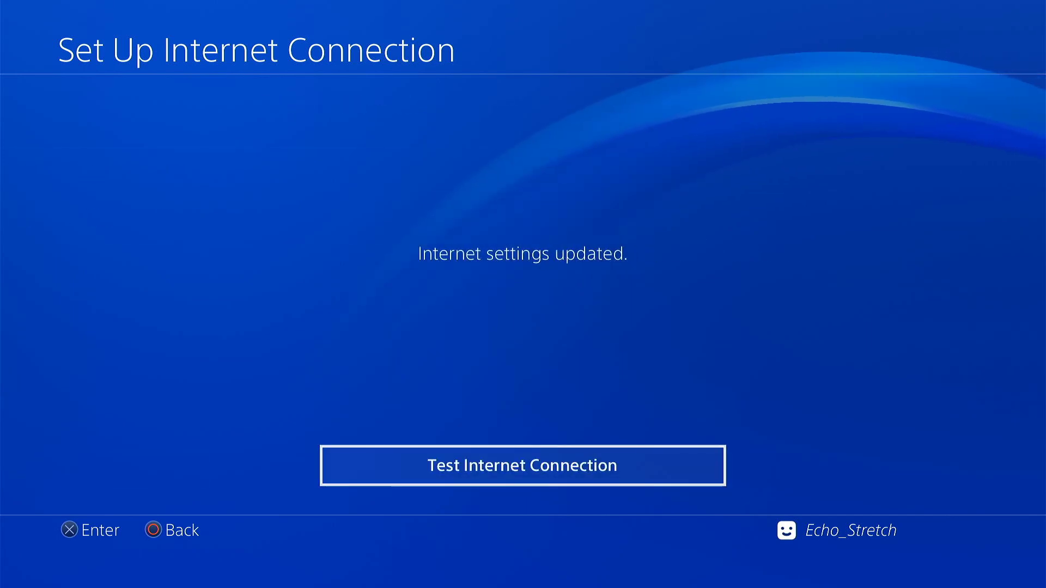
left_click(522, 465)
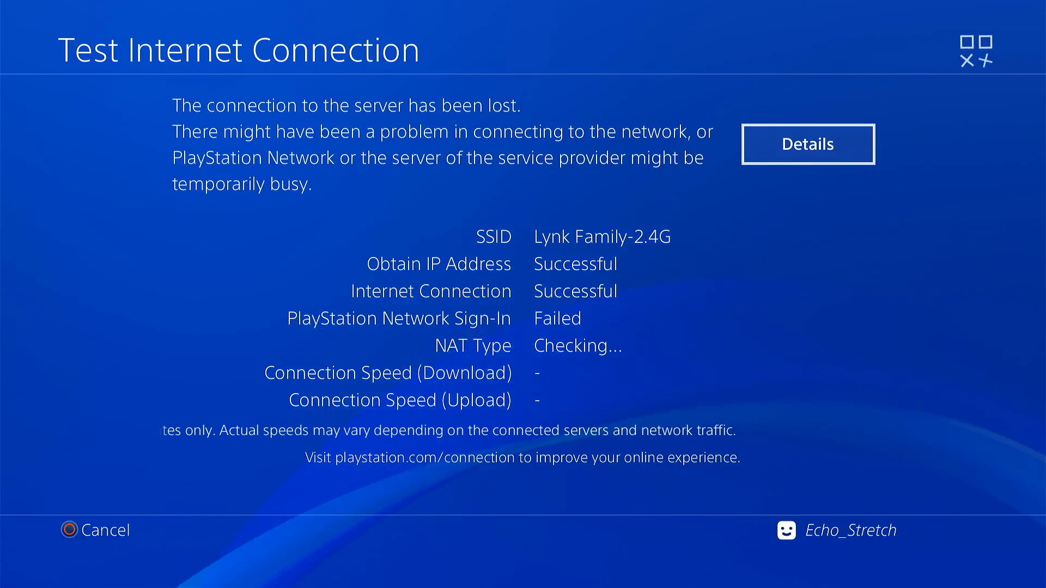
left_click(94, 529)
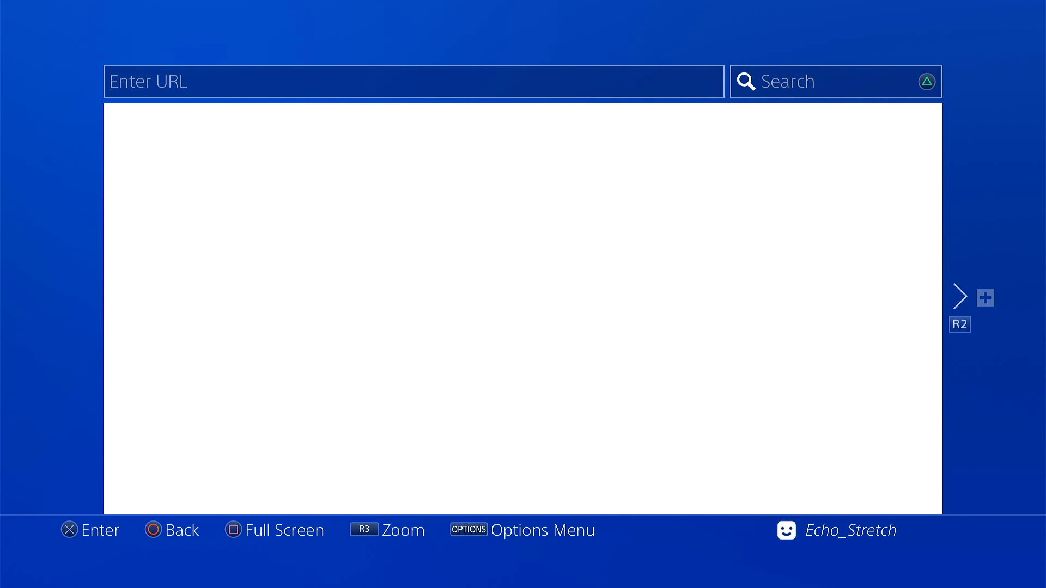
left_click(267, 82)
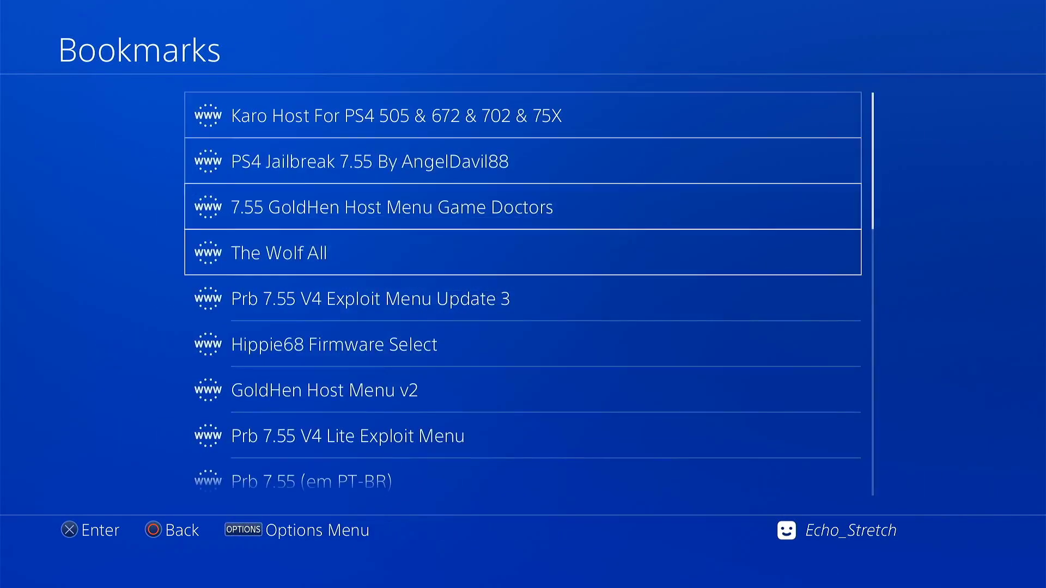
scroll("down", 3)
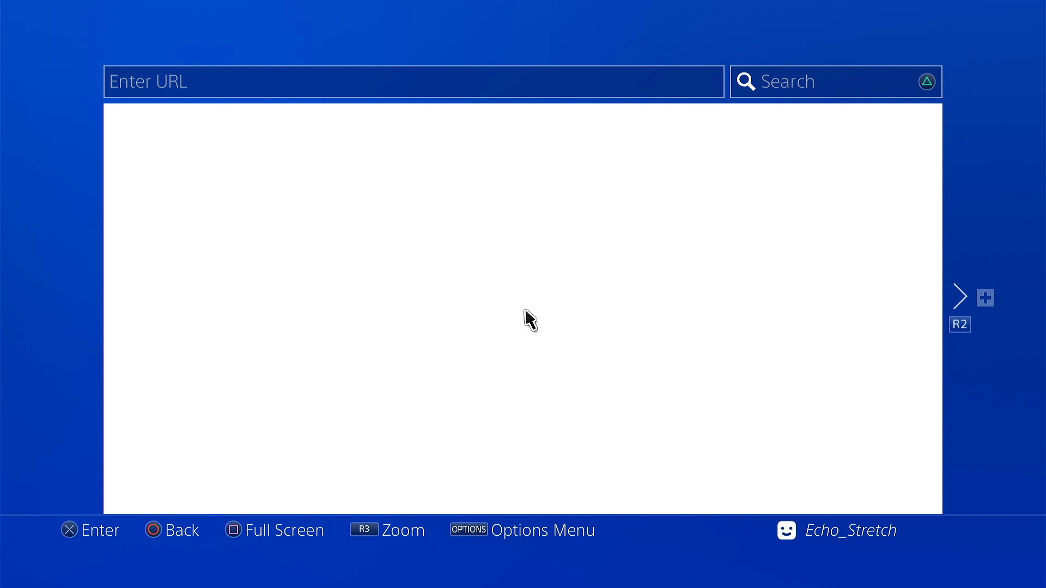
type("http://www.playstation.com/")
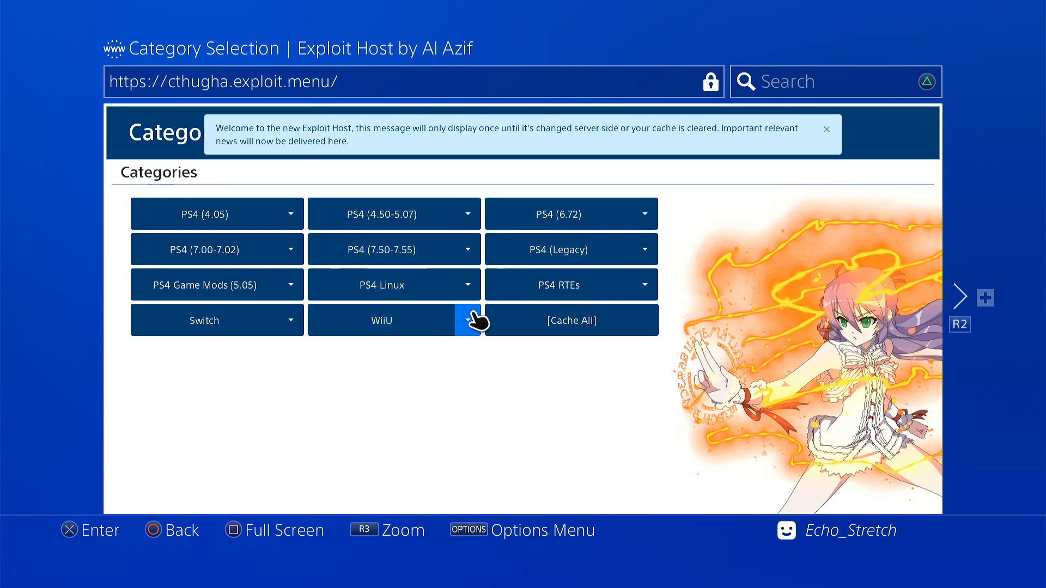
mouse_move(285, 374)
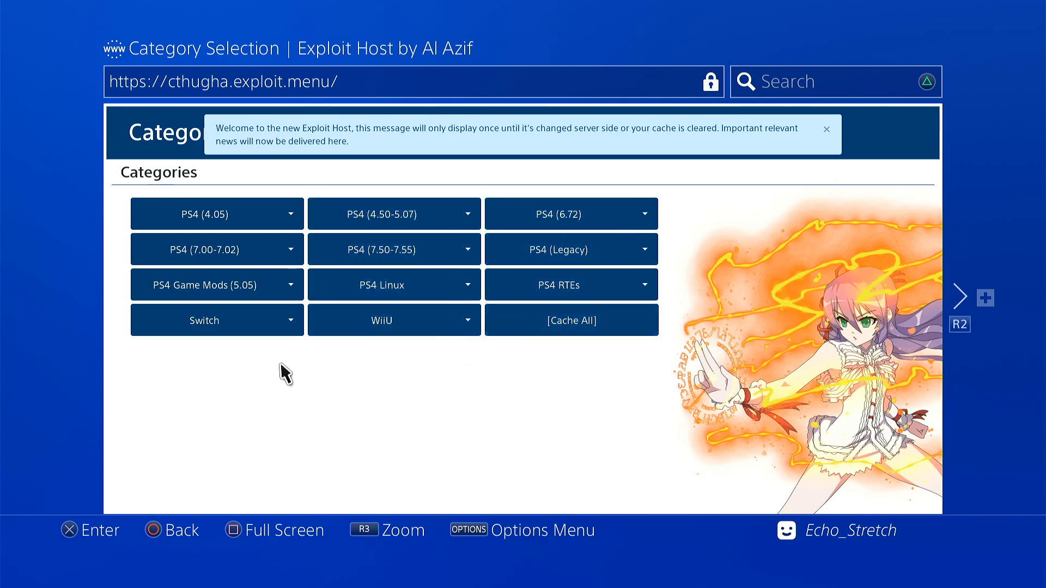
mouse_move(620, 376)
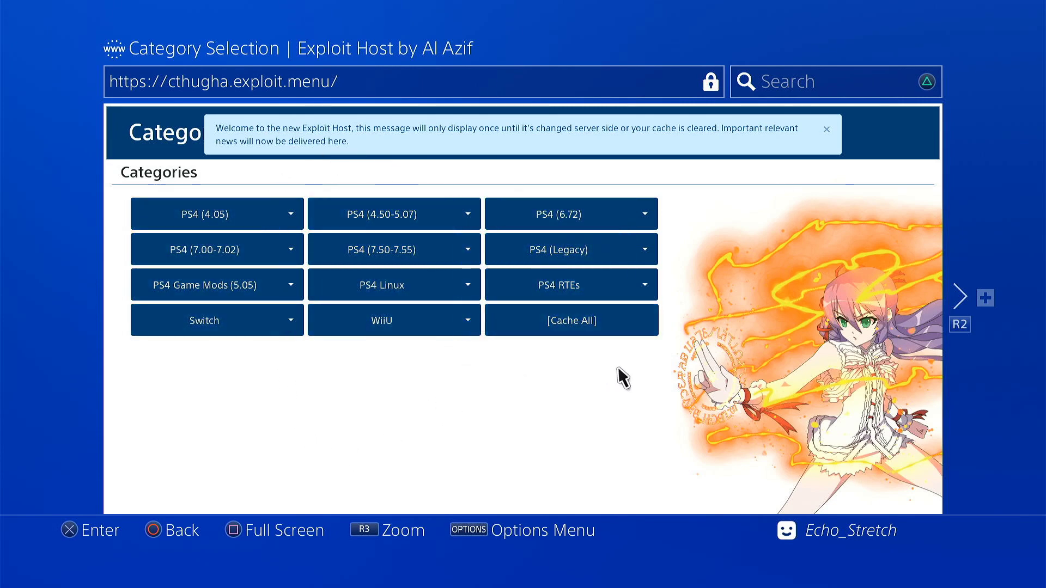
mouse_move(454, 393)
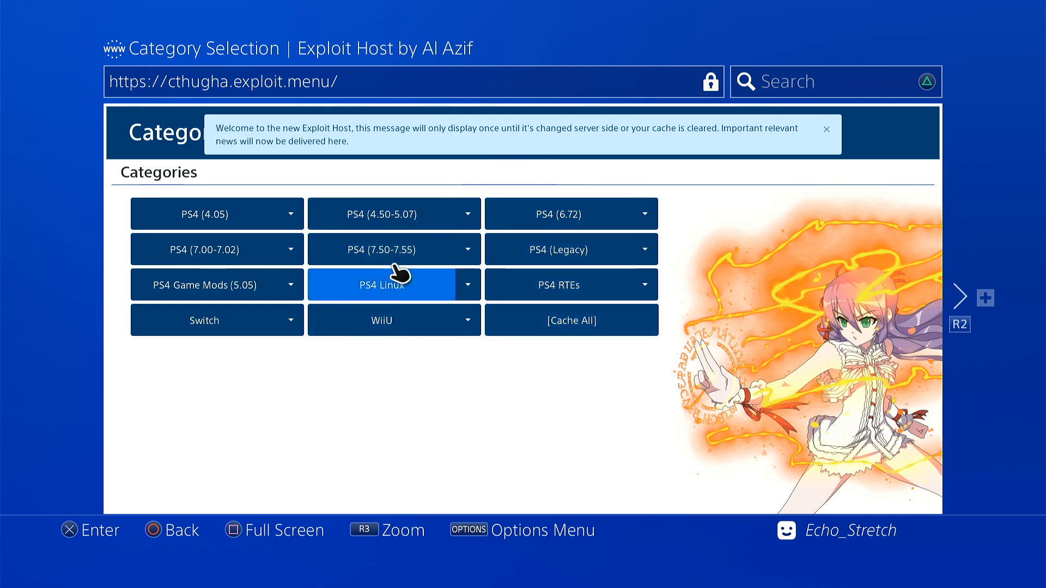
mouse_move(380, 214)
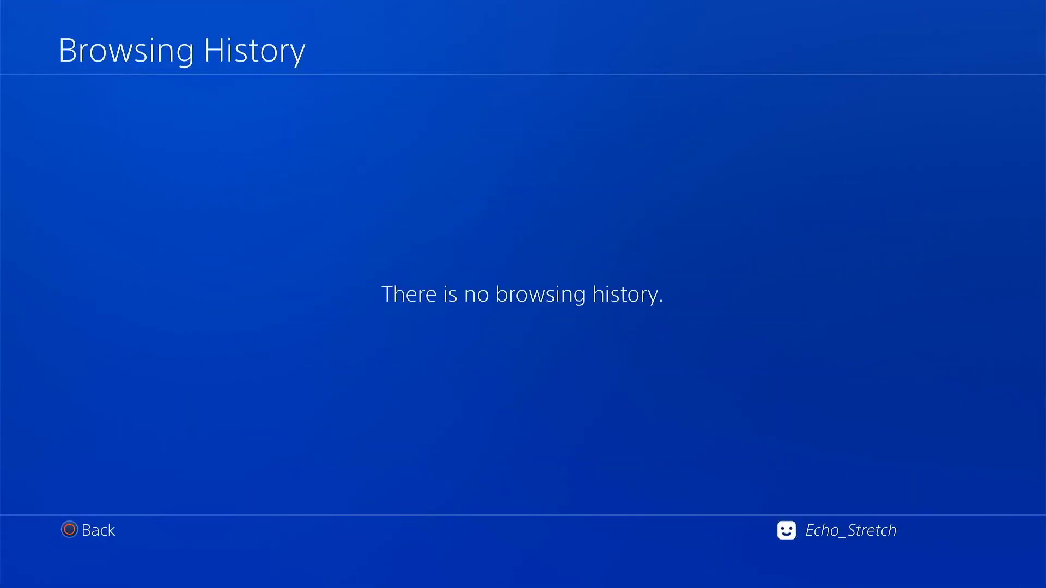
Go back to the start page and delete the browser's stored cookies via OPTIONS > Settings
left_click(88, 531)
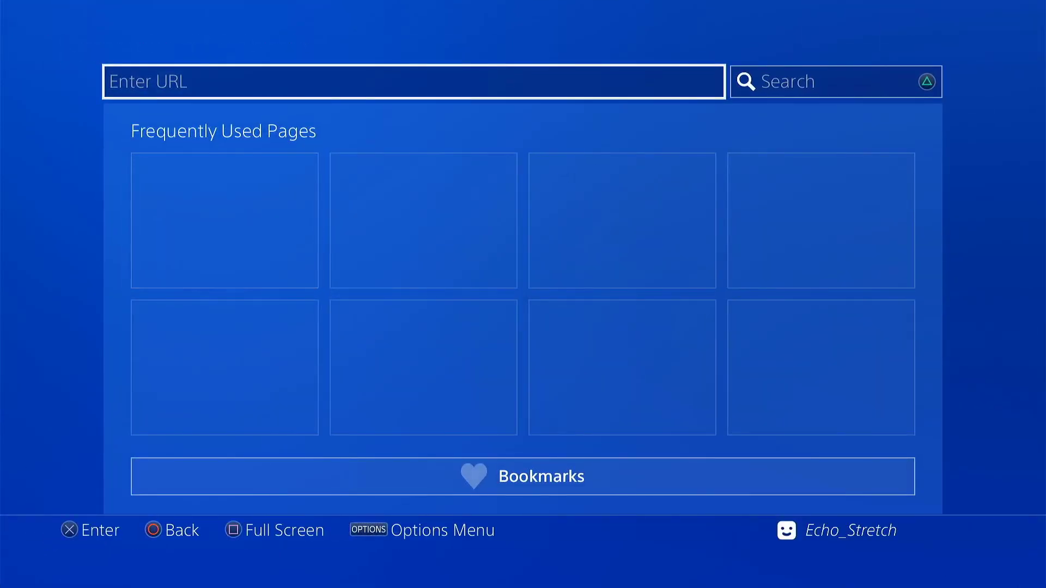
left_click(367, 531)
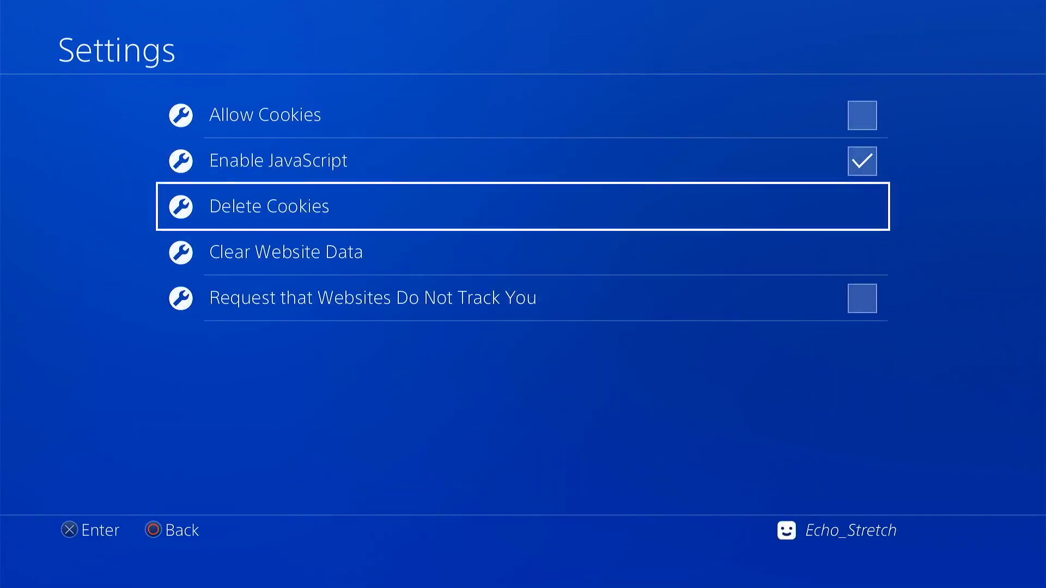
key("down")
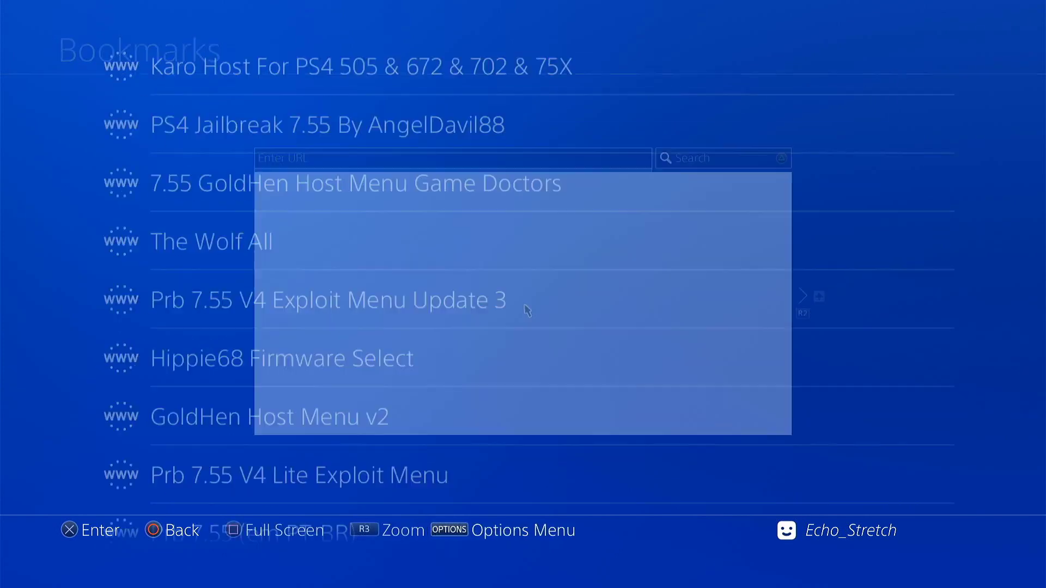
Load the Karo Host bookmark and cache the 7.55A exploit until the bar reaches 100%
left_click(362, 66)
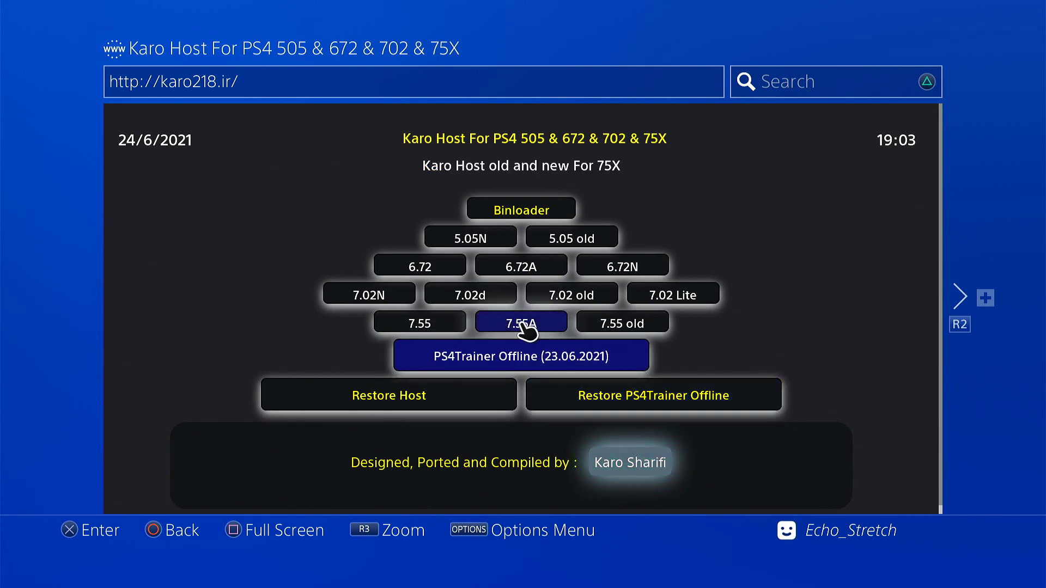
left_click(520, 323)
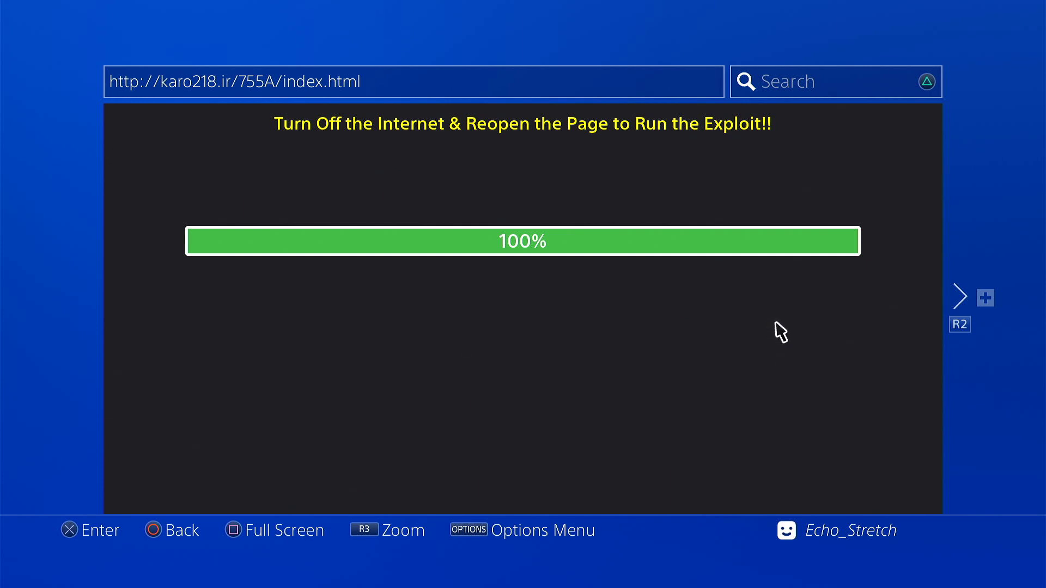
mouse_move(472, 142)
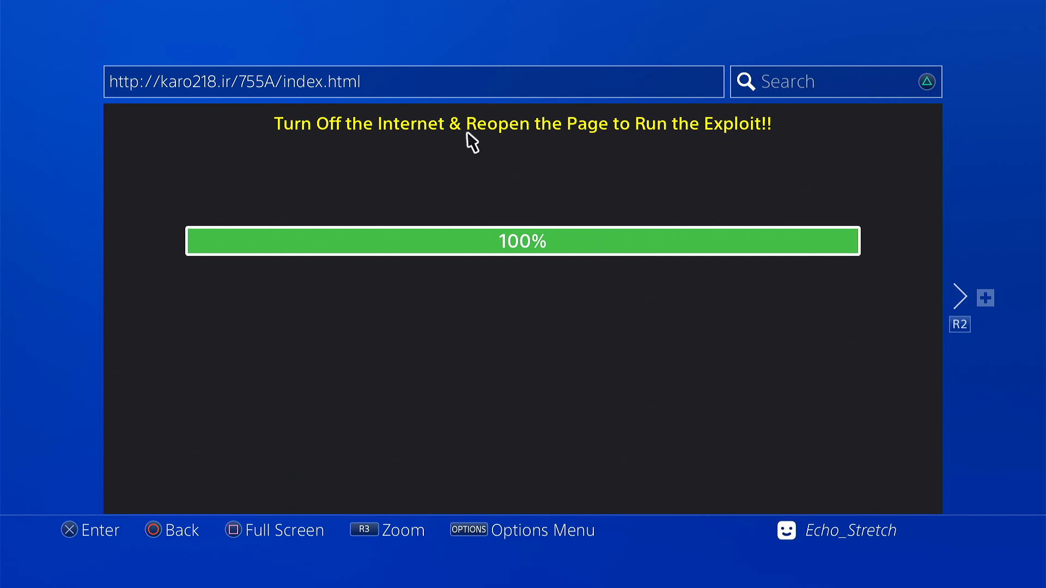
mouse_move(717, 172)
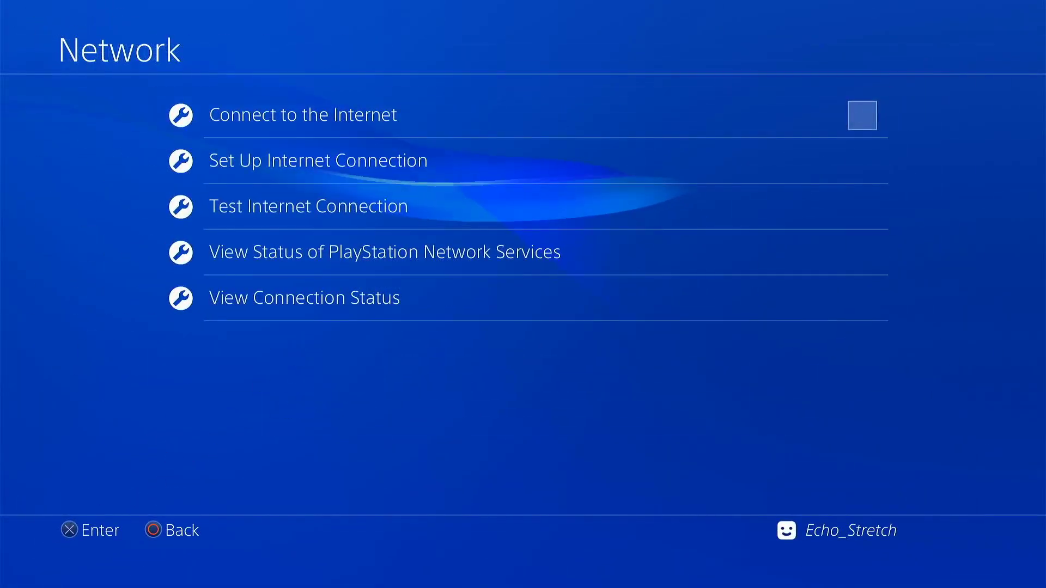
key("Back")
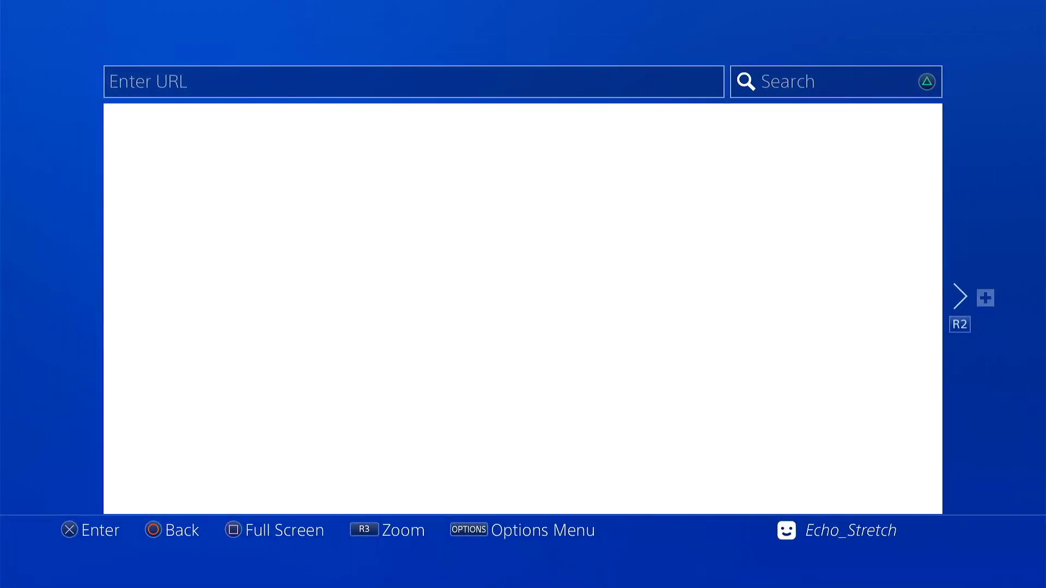
type("http://karo218.ir/755A/index.html")
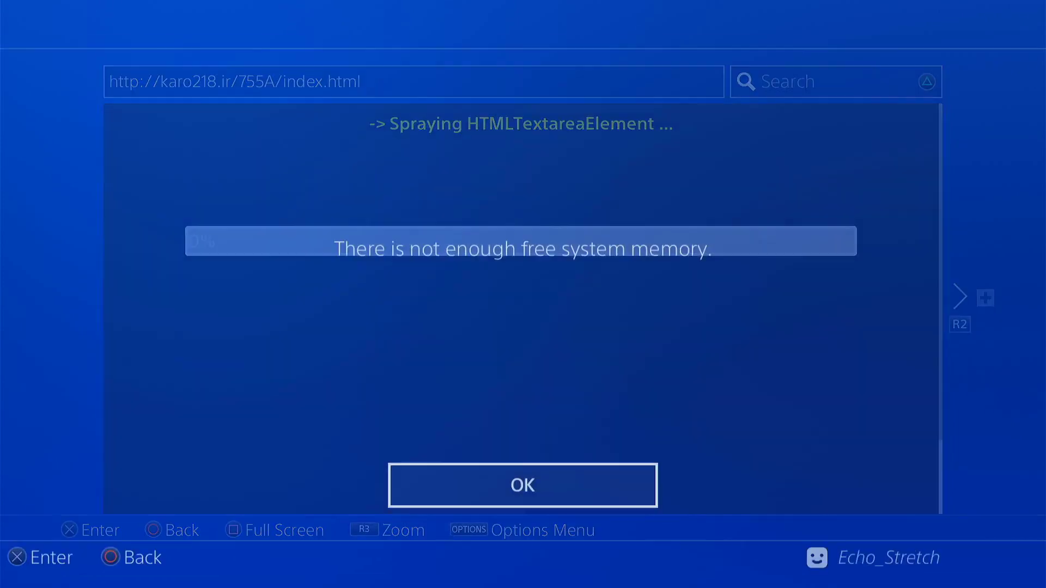
Dismiss the 'not enough free system memory' error repeatedly until the Karo Host 7.5X menu reloads
left_click(521, 485)
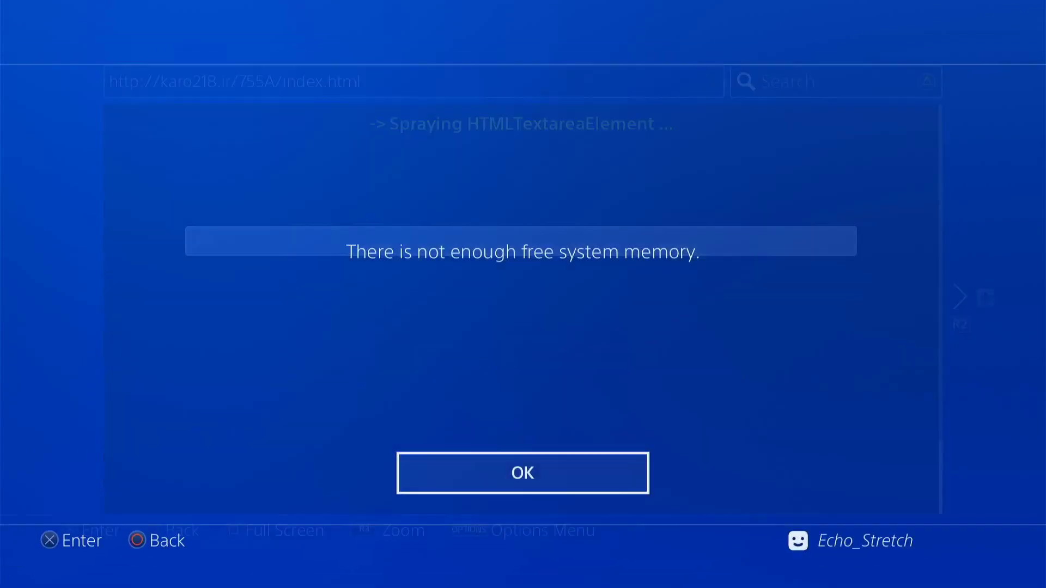
left_click(522, 472)
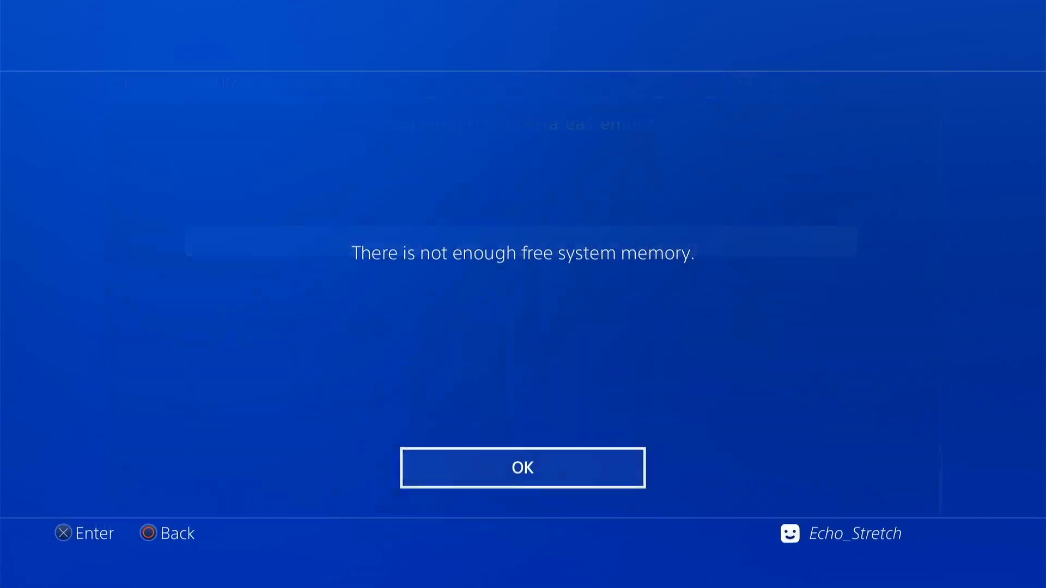
left_click(522, 468)
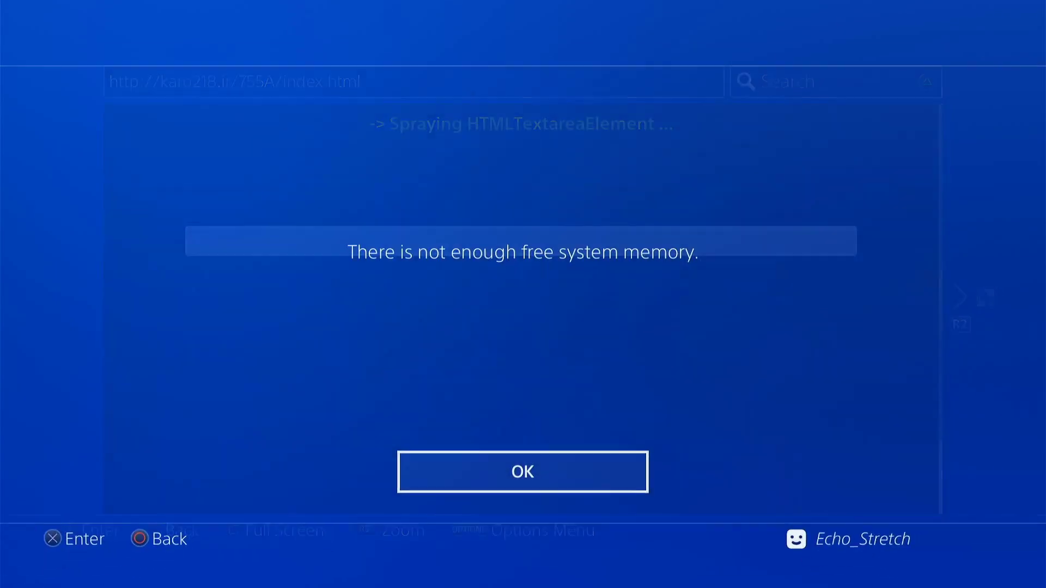
left_click(522, 472)
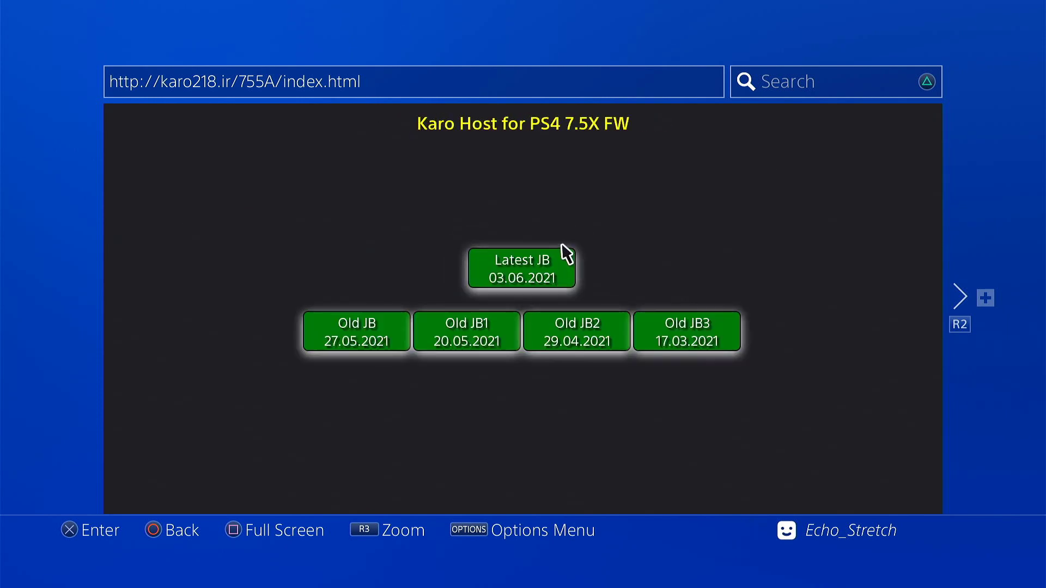
Run Karo Host's Latest JB 03.06.2021 until the payload menu appears
left_click(522, 268)
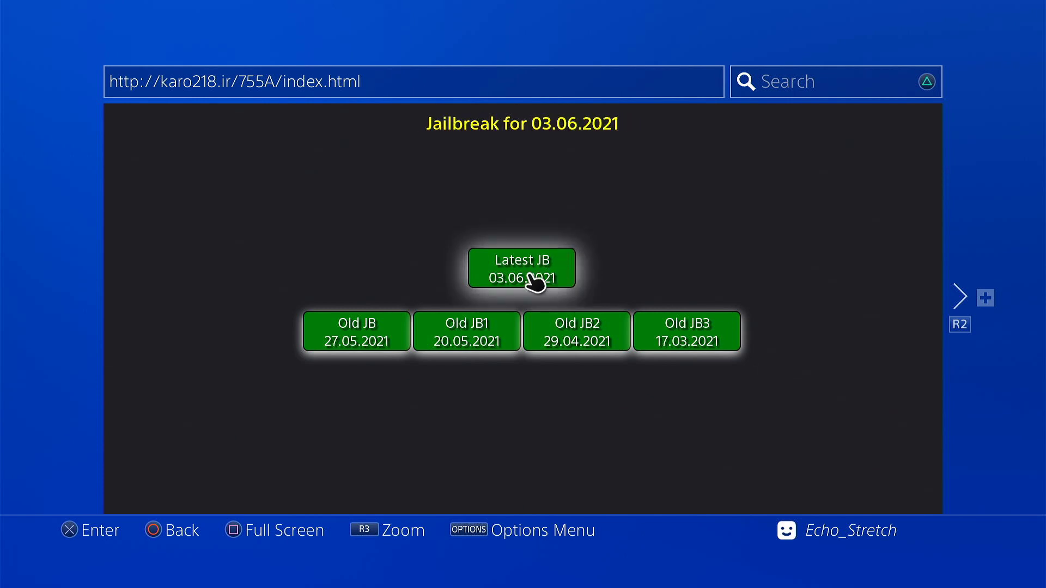
mouse_move(547, 277)
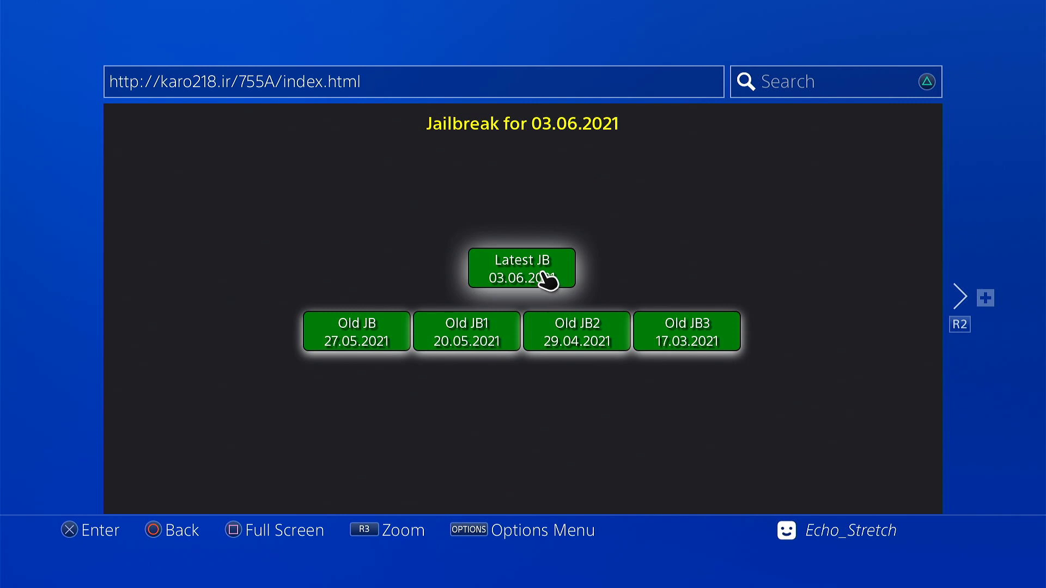
left_click(522, 268)
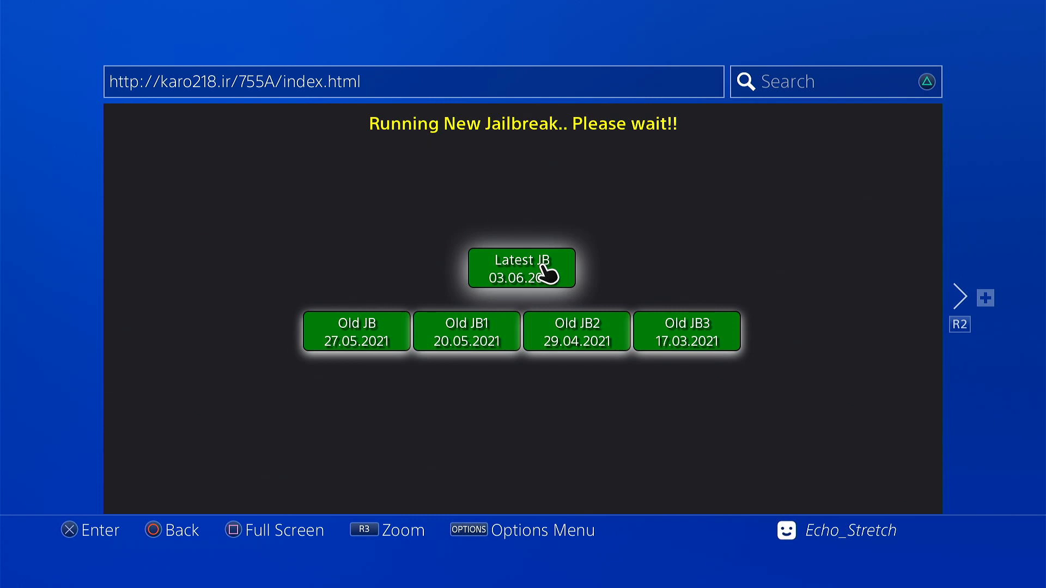
left_click(521, 268)
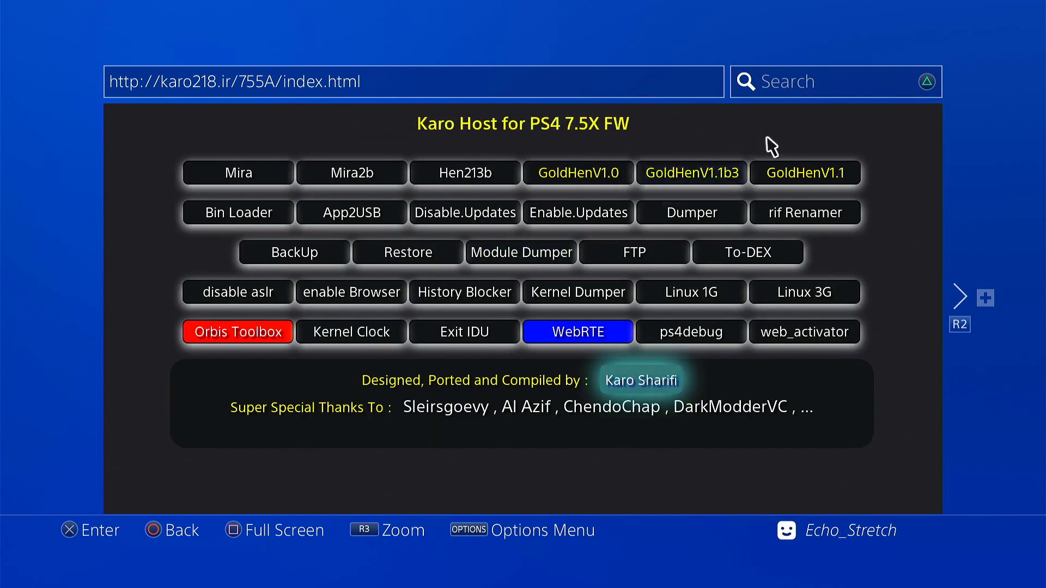
Load the GoldHenV1.1 payload and get the 'GoldHEN v1.1 loaded!' notification
left_click(804, 173)
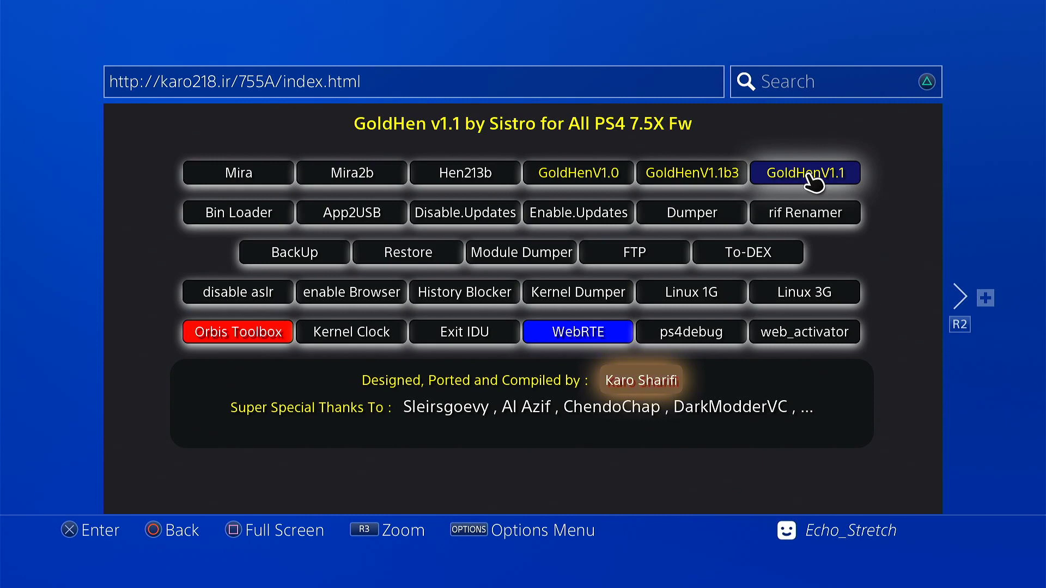
left_click(805, 172)
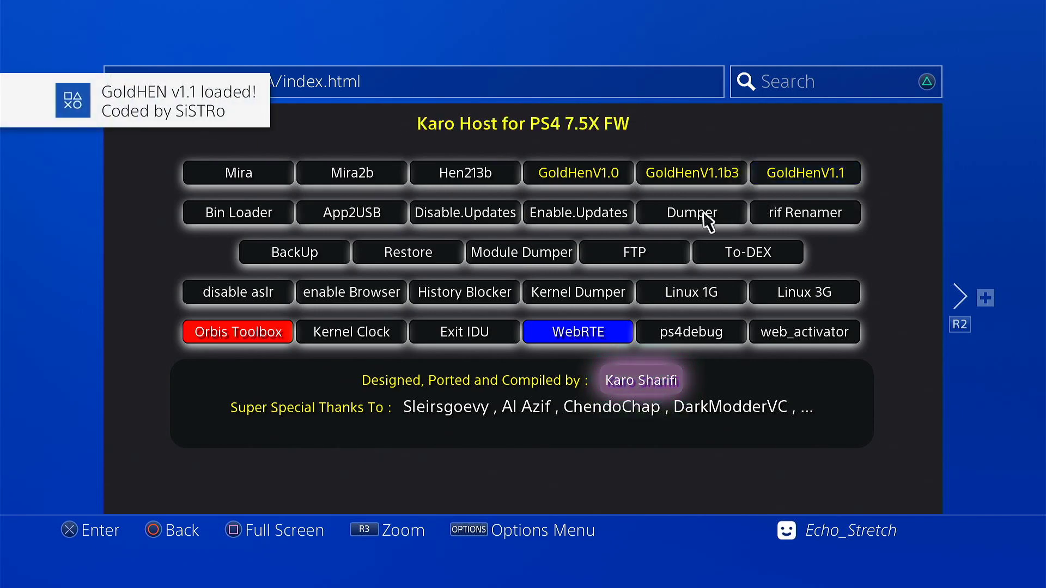
left_click(464, 213)
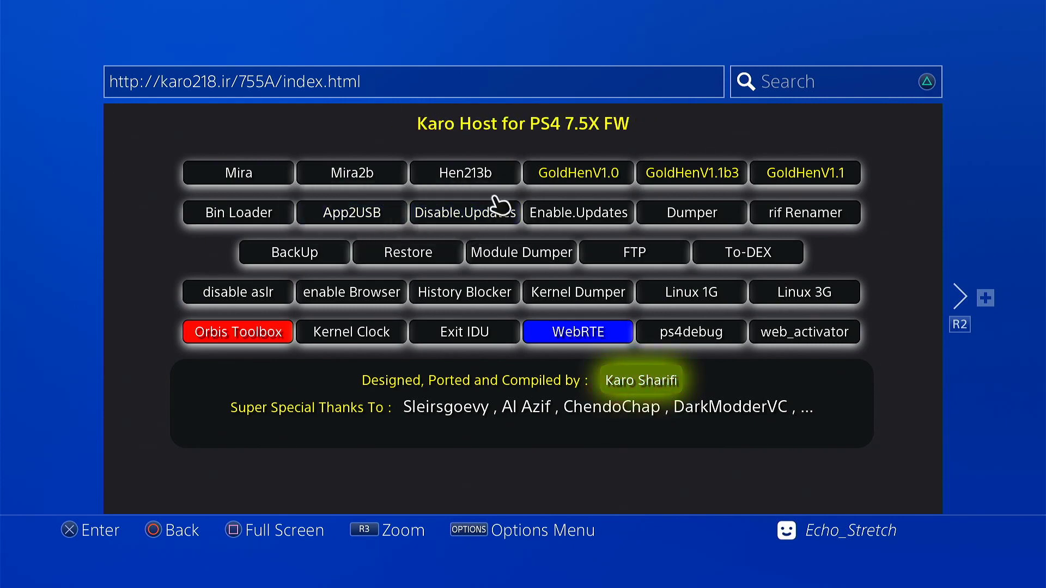
Run Enable.Updates until 'Enabled updates!' shows, then start Disable.Updates
left_click(578, 212)
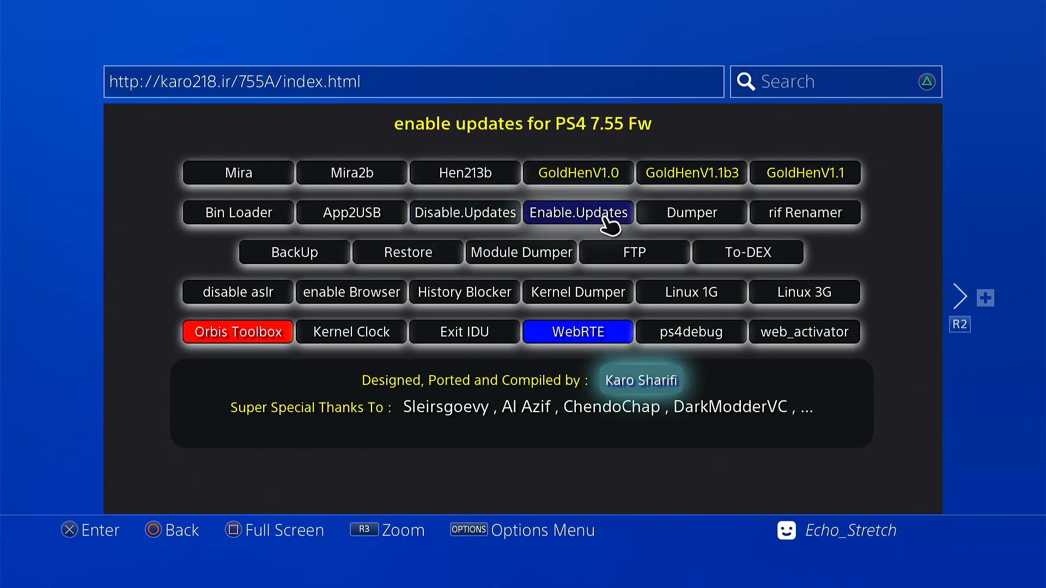
left_click(578, 212)
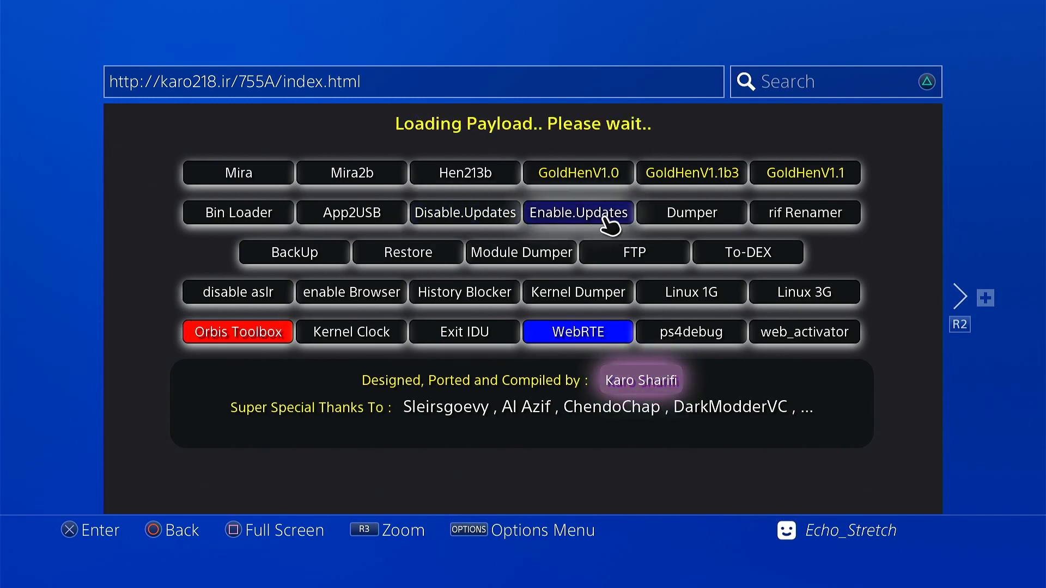
left_click(577, 212)
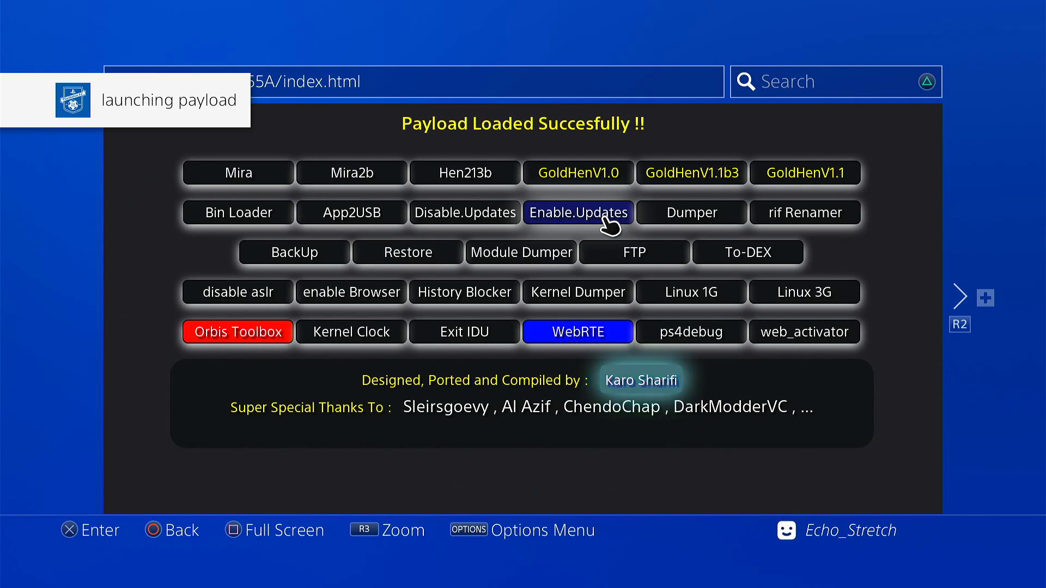
left_click(577, 213)
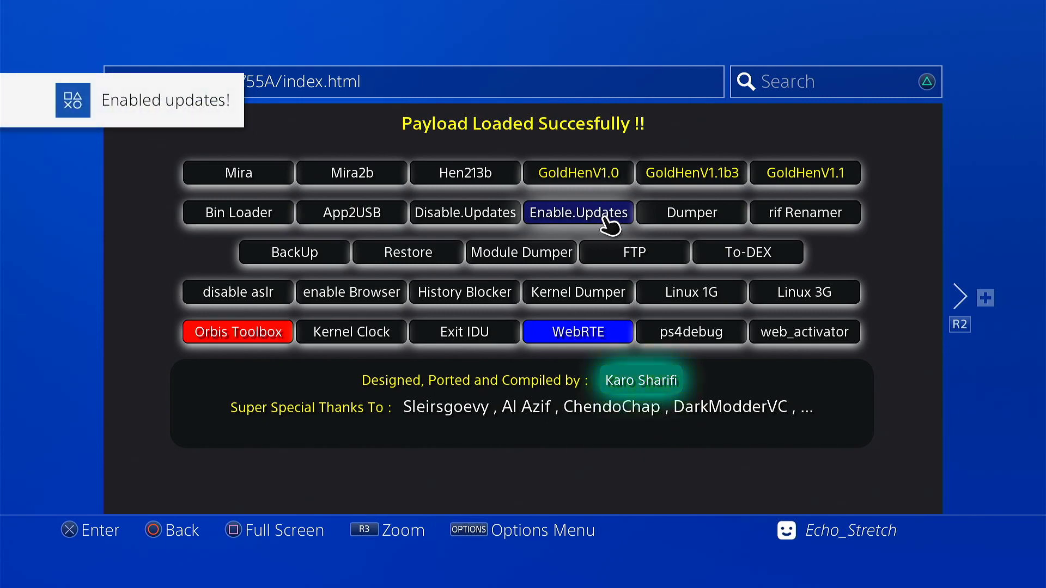
left_click(691, 213)
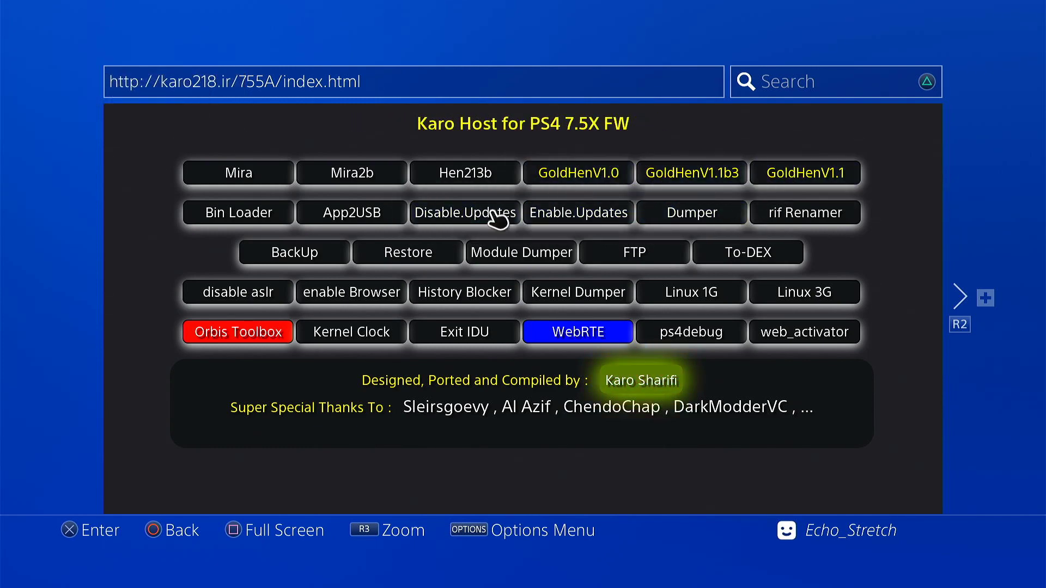
left_click(465, 212)
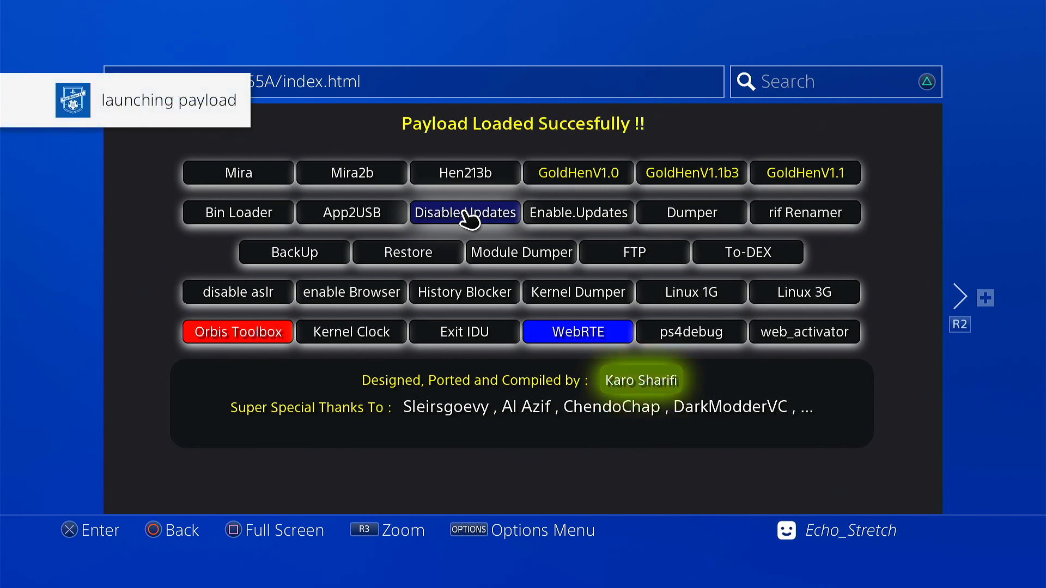
Run the Disable.Updates payload for 7.55 firmware until it reports a successful load
left_click(465, 212)
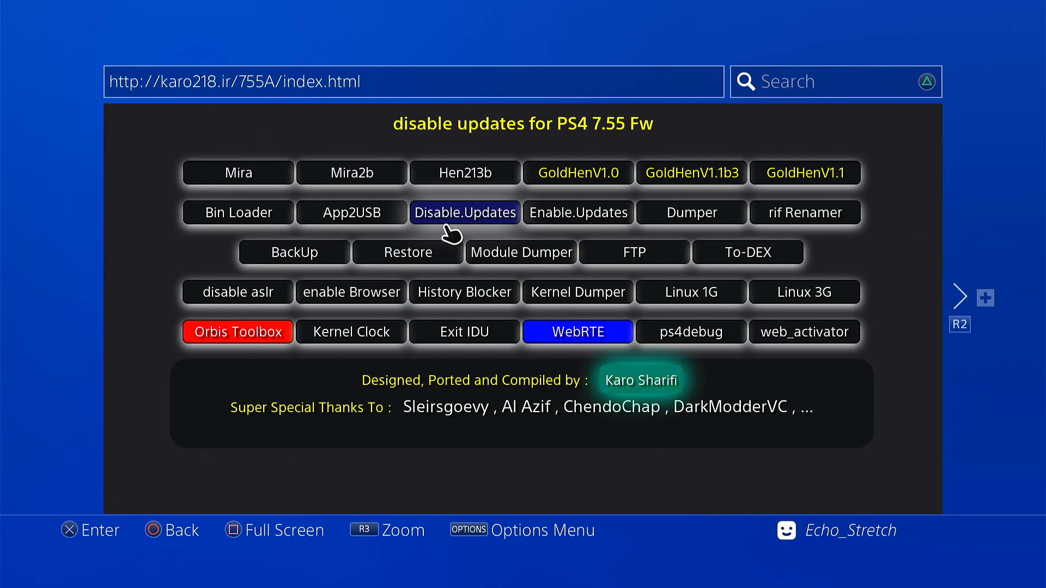
left_click(578, 212)
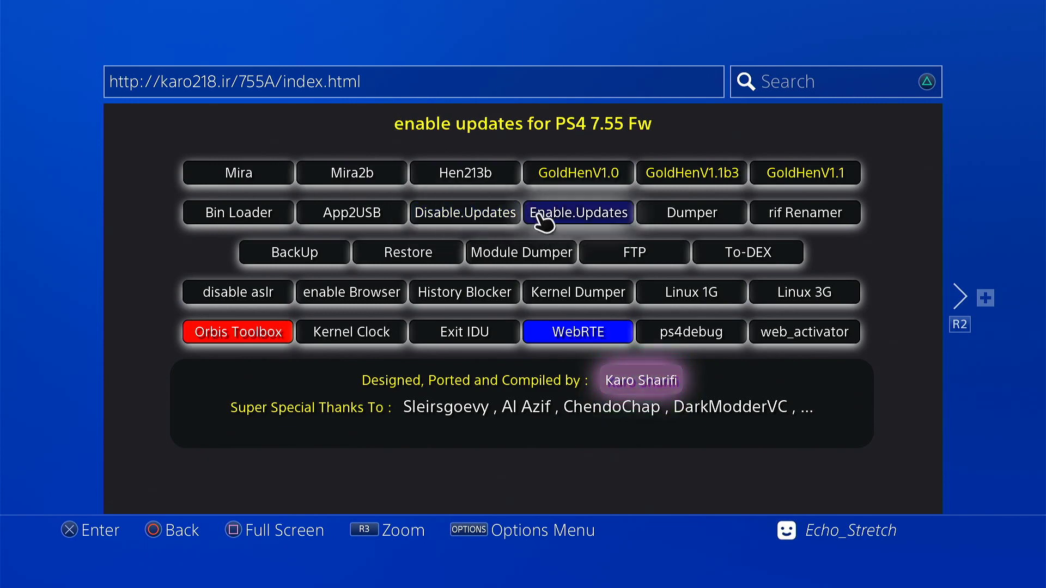
left_click(578, 212)
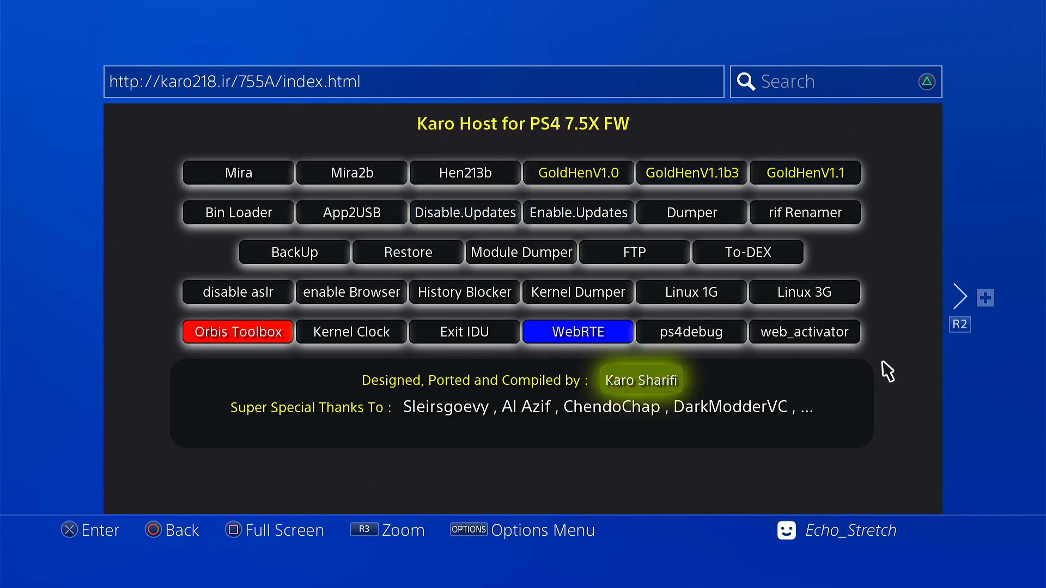